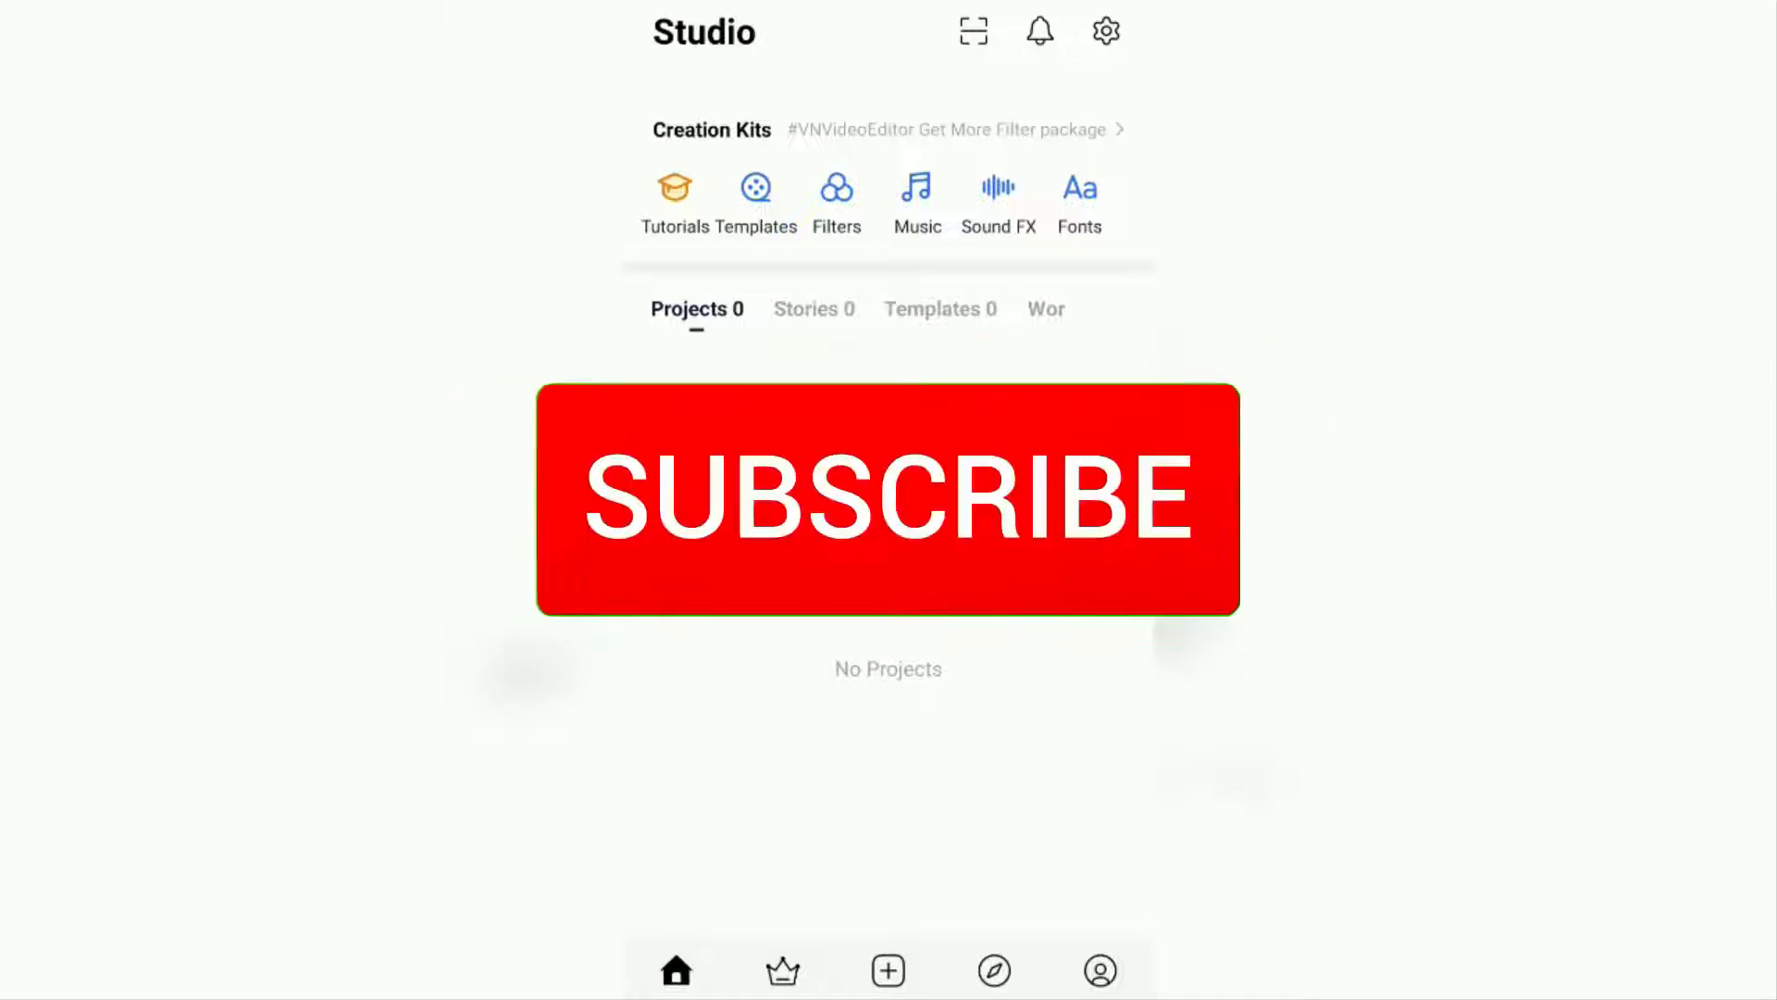
- Create a new project from the beach swing video, about 12.5 seconds long
click(888, 499)
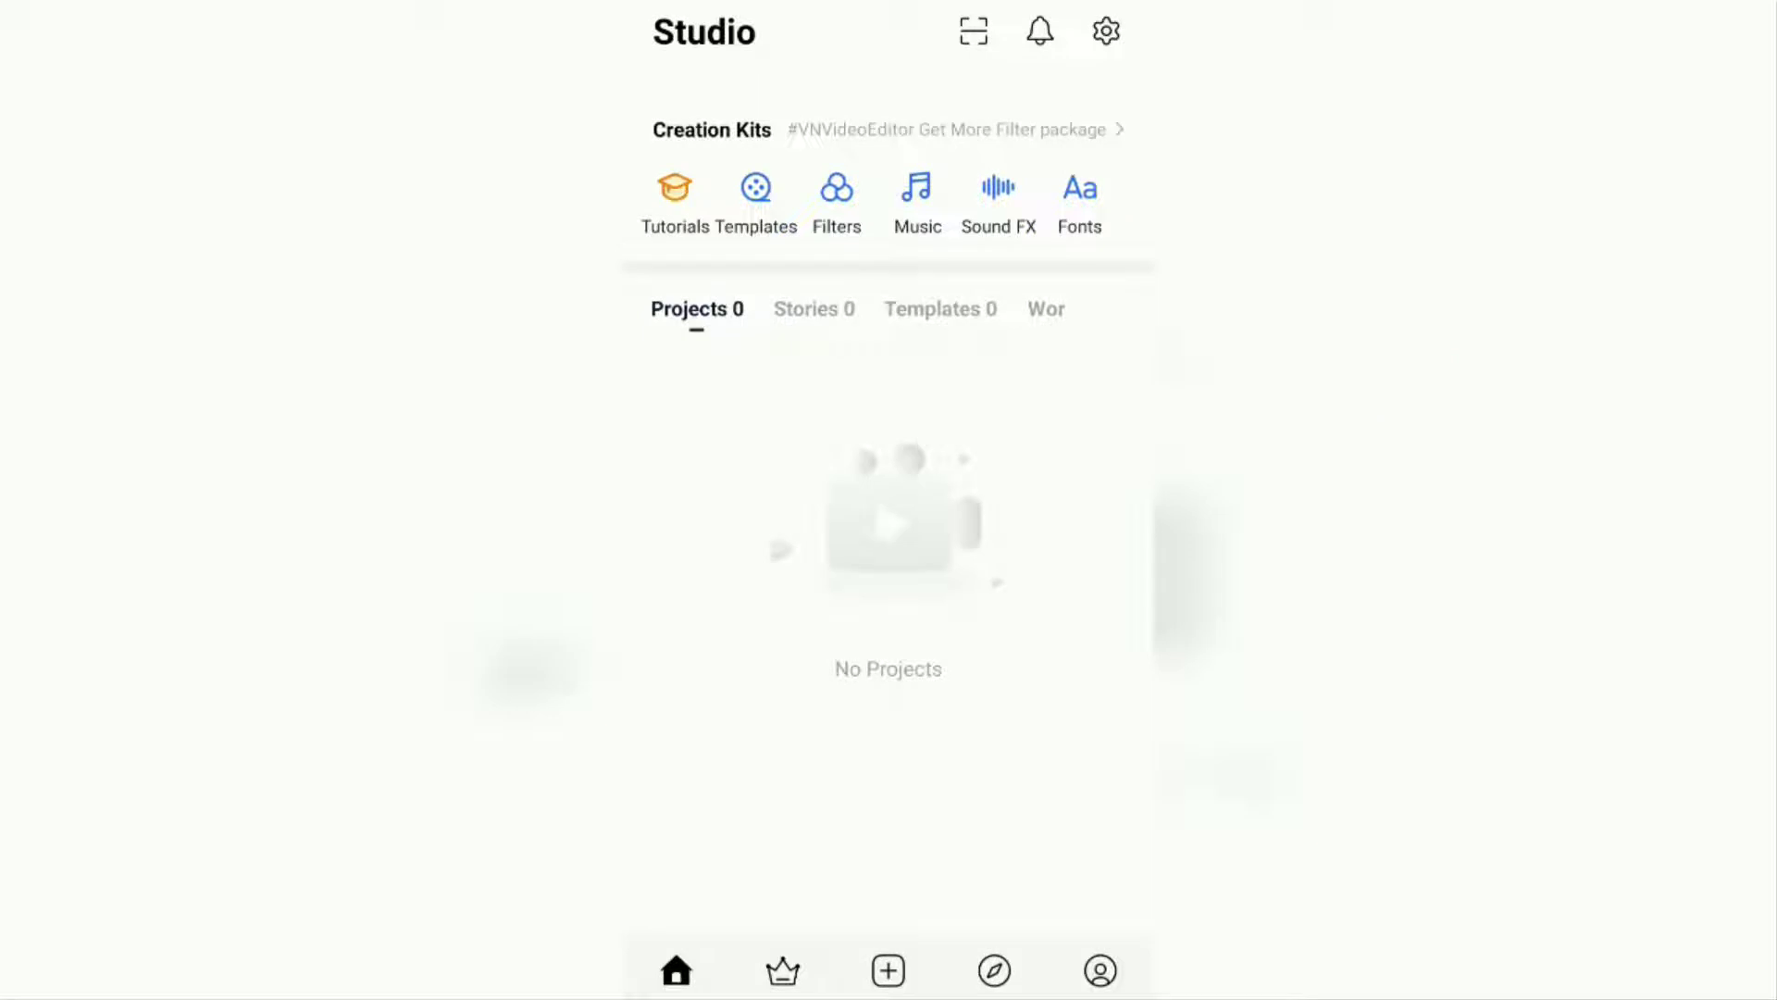
click(888, 970)
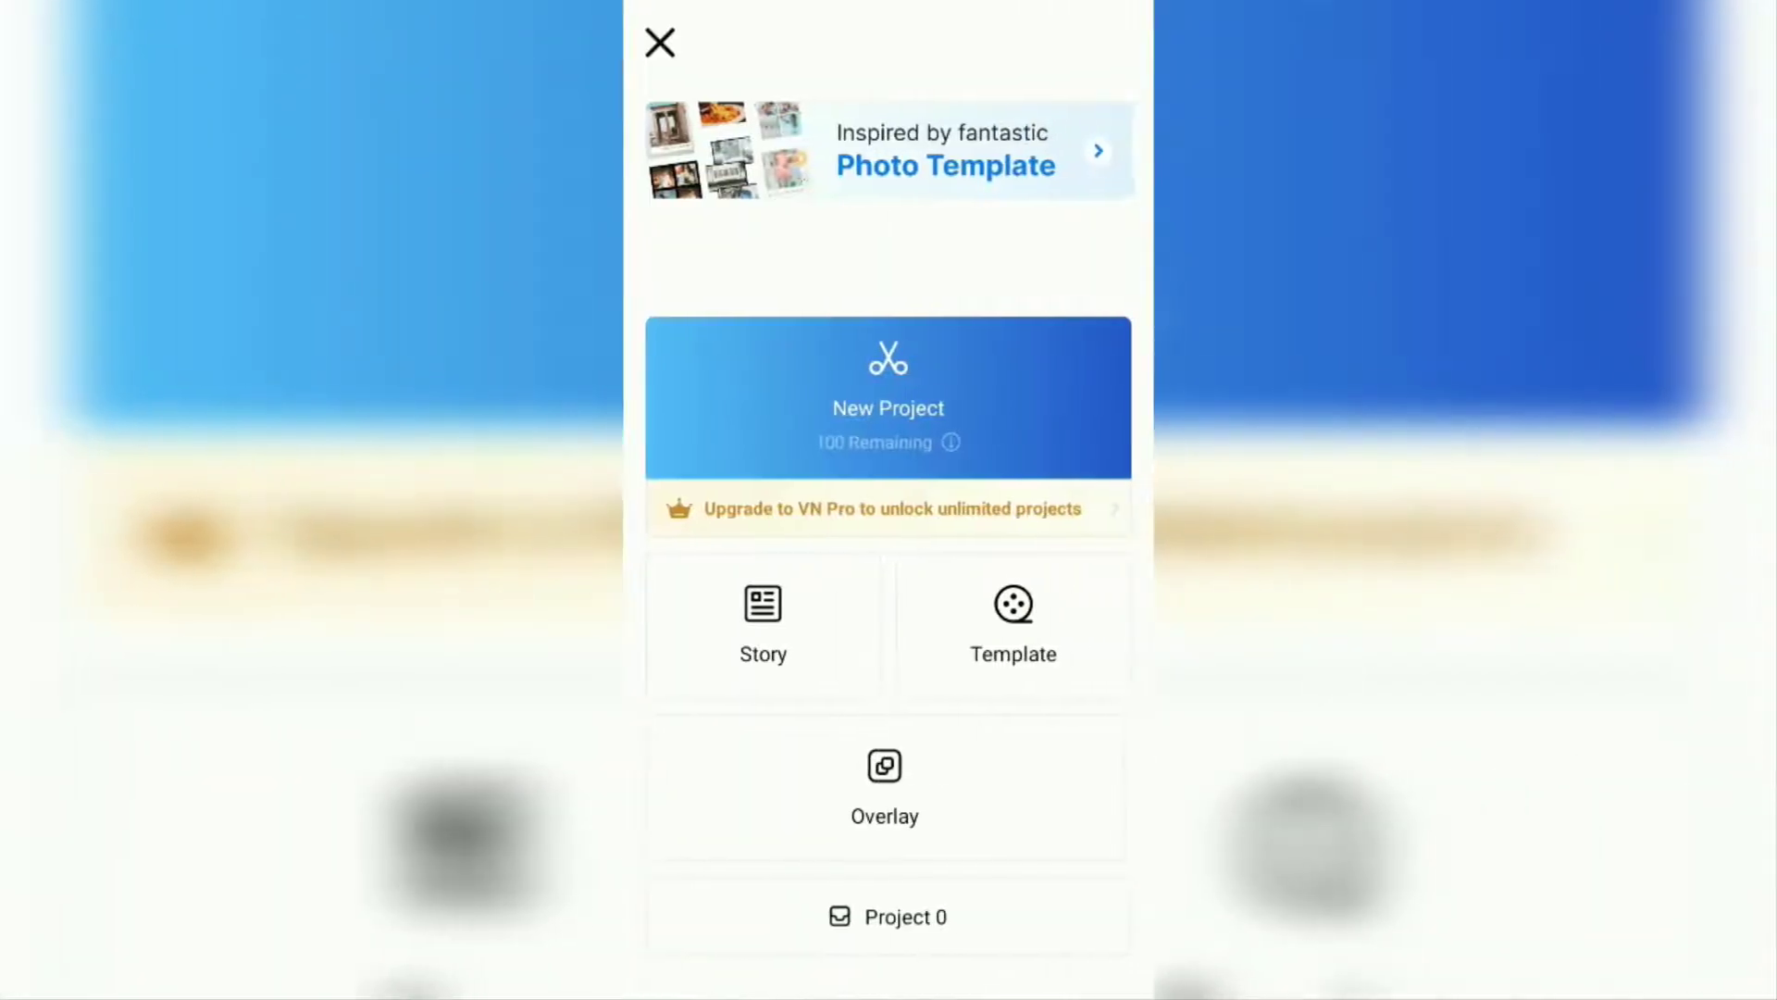
click(888, 397)
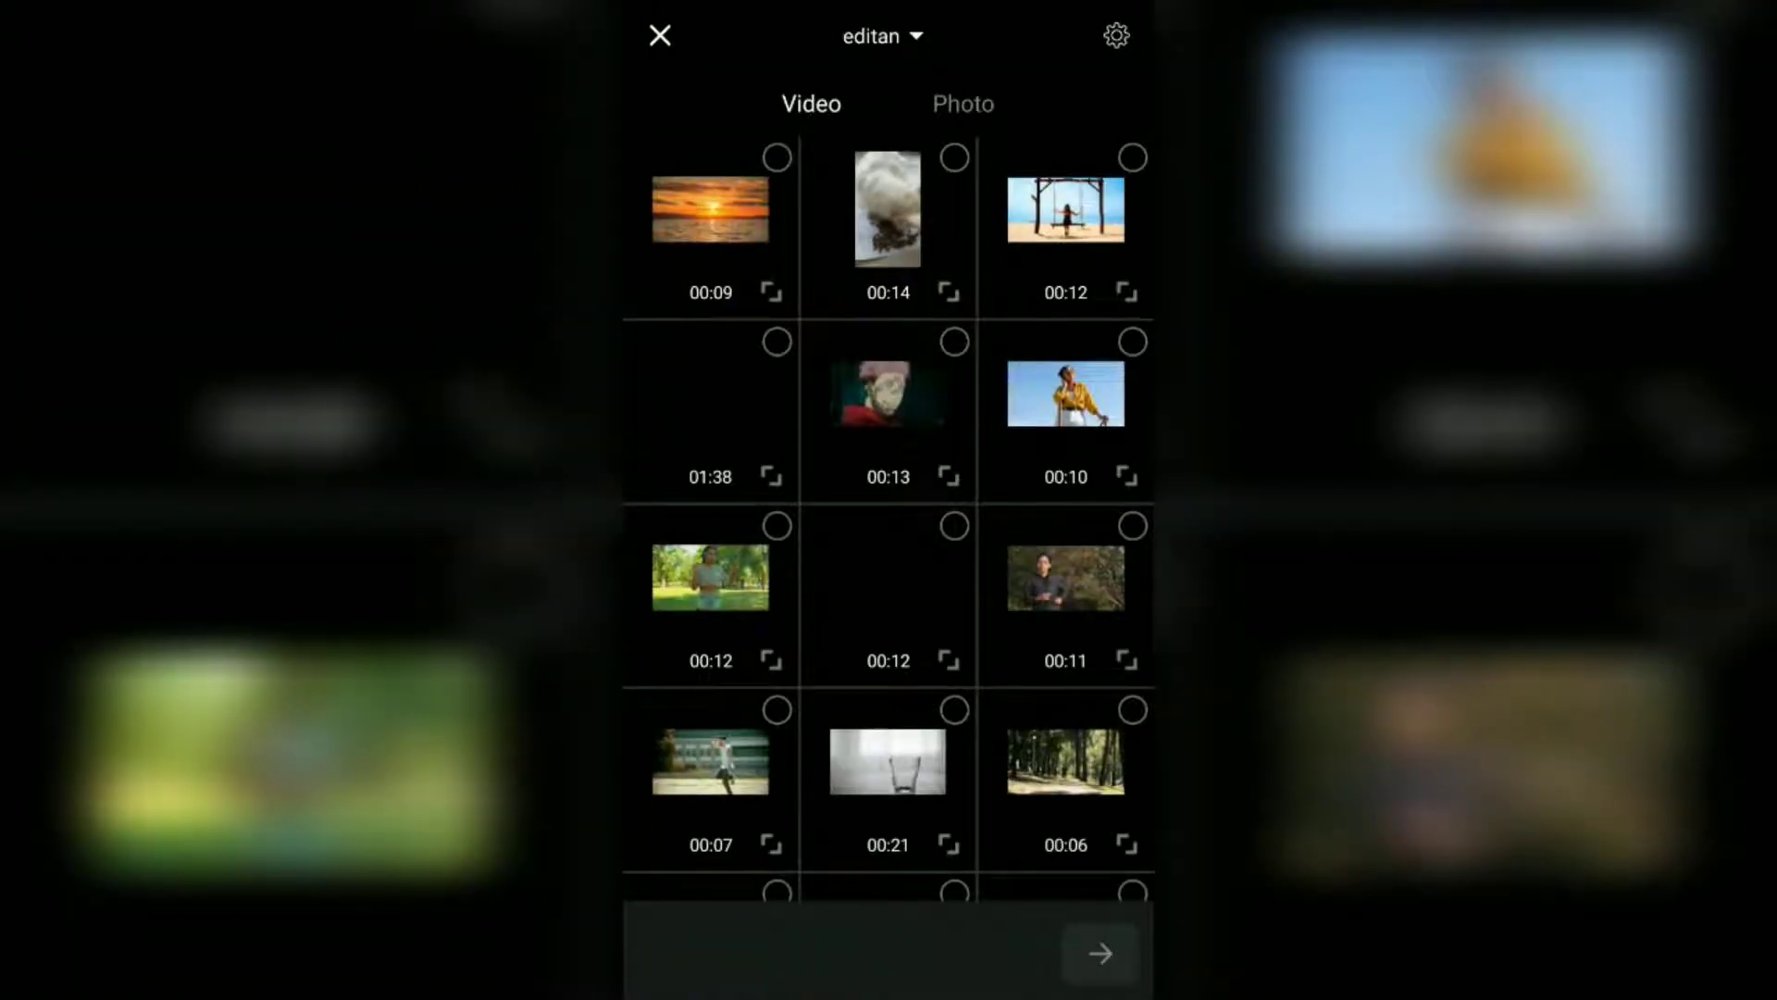
click(1064, 210)
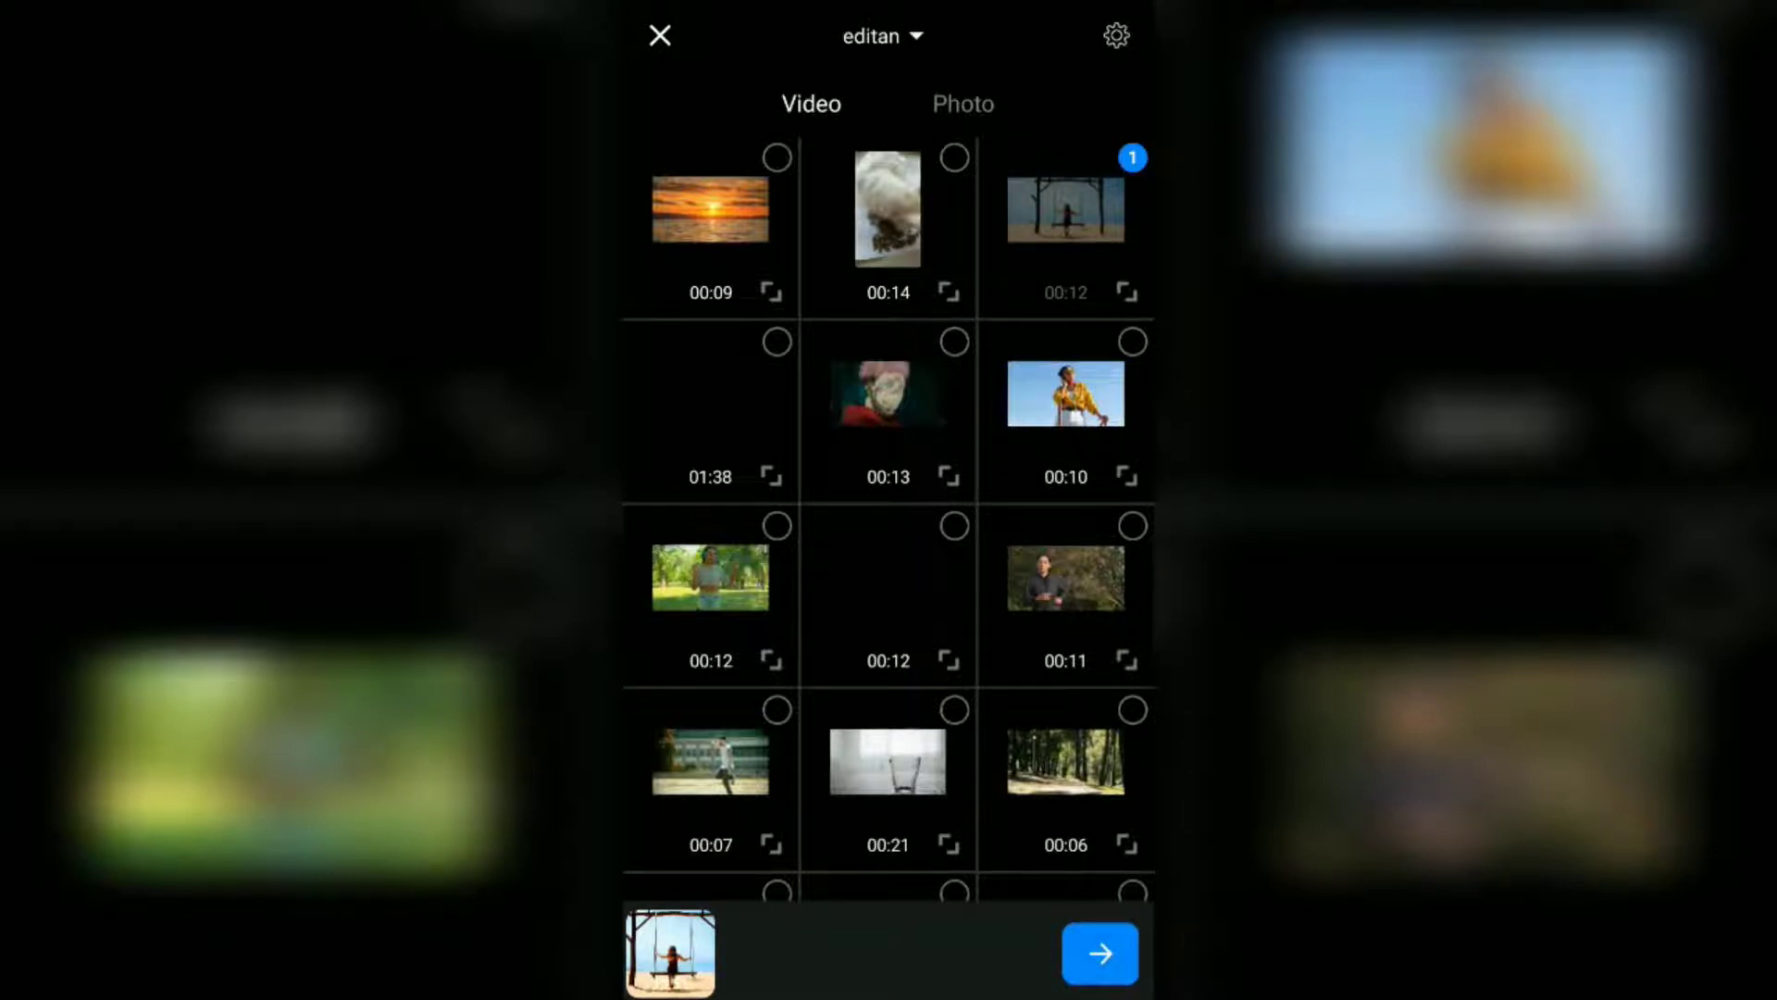
click(1097, 954)
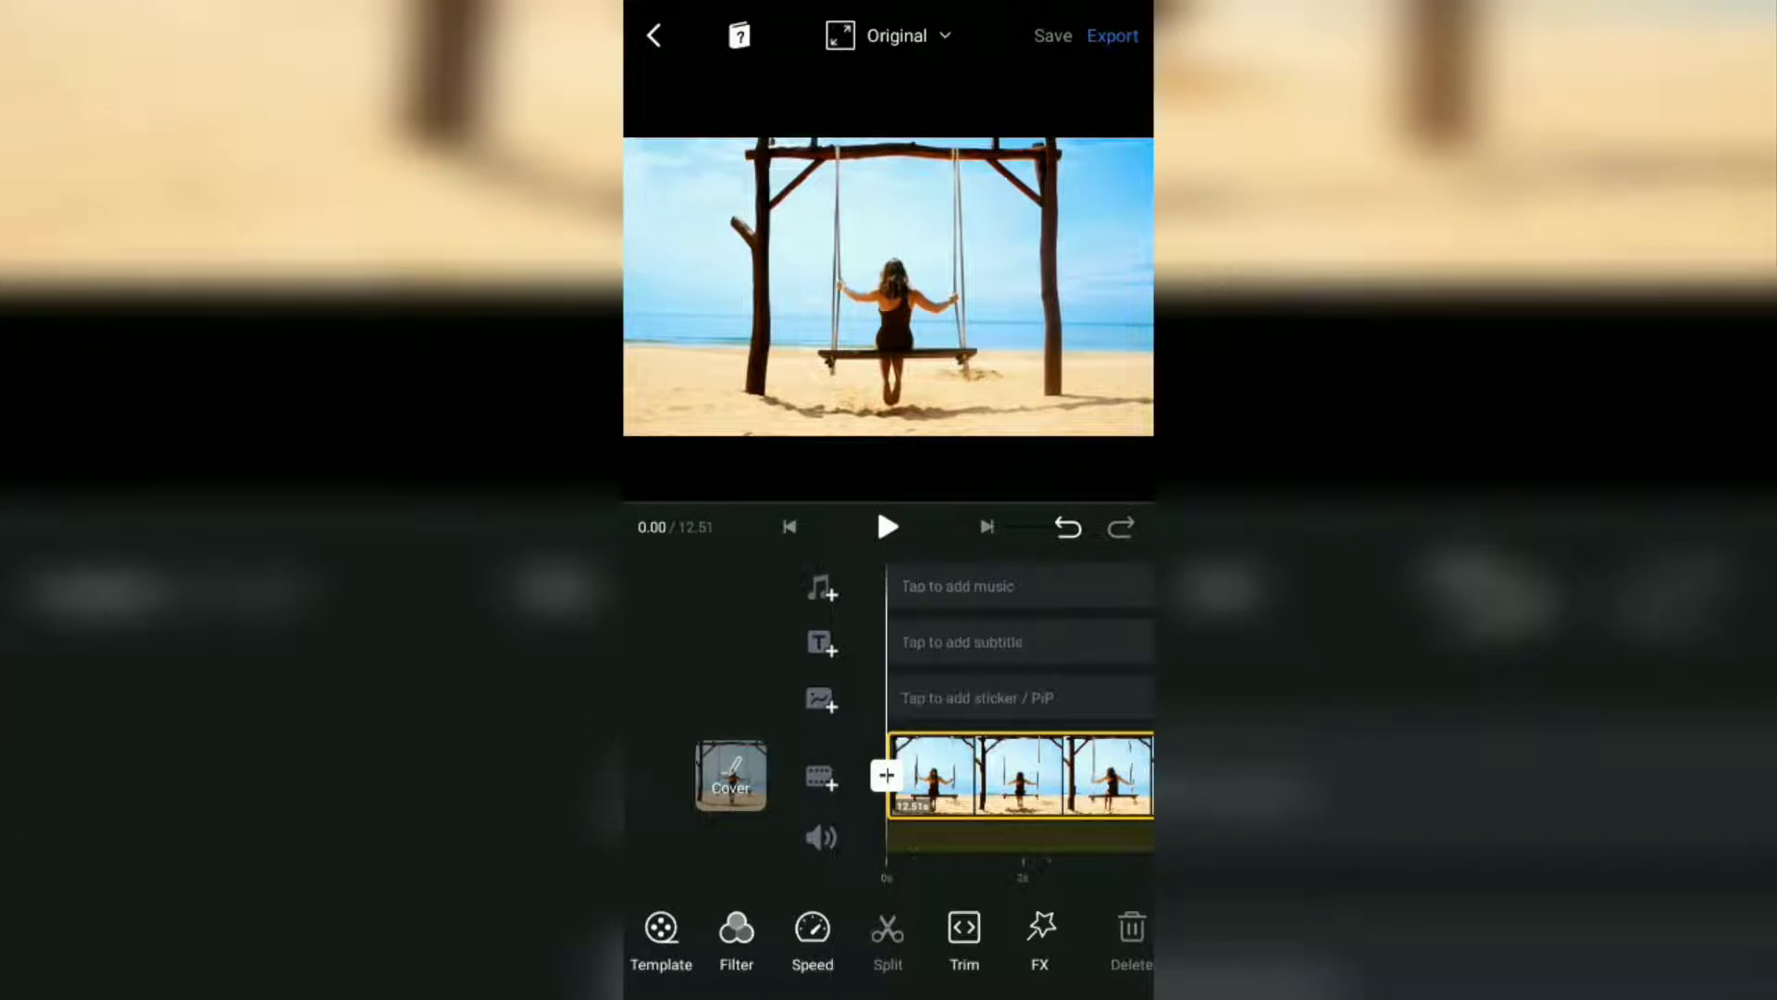
- Add the 9-second sunset-over-the-sea clip as a video overlay layer
click(887, 776)
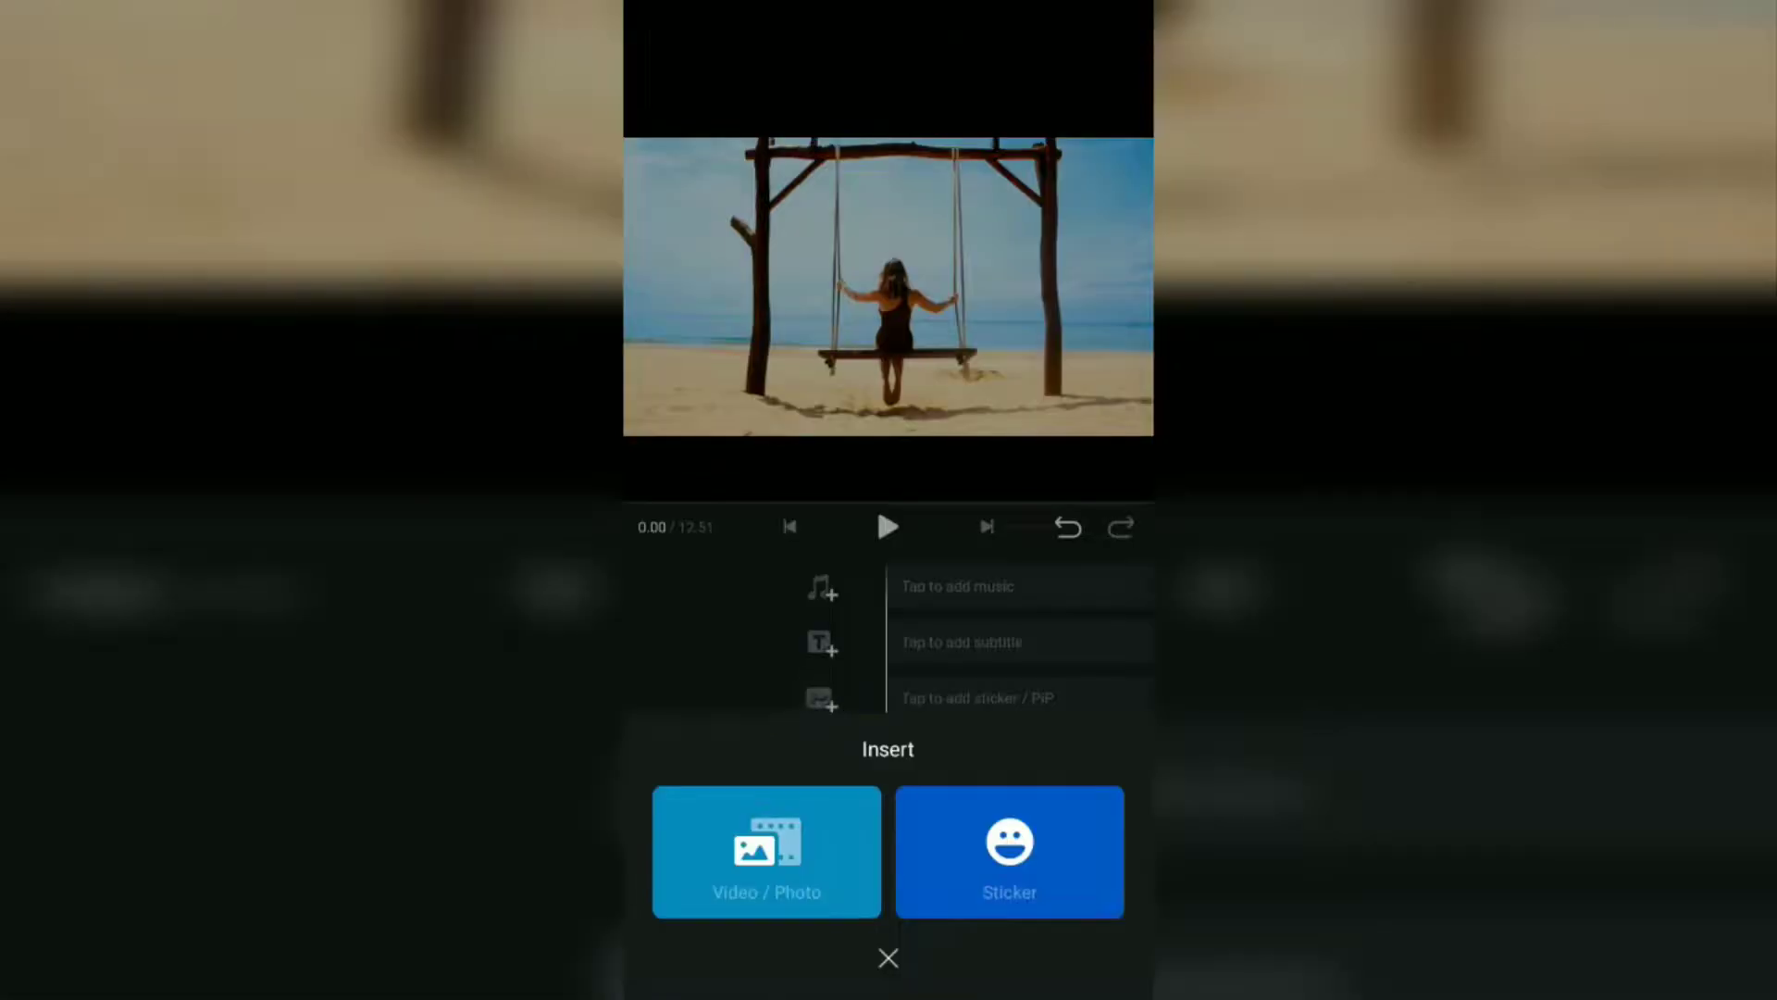
click(766, 851)
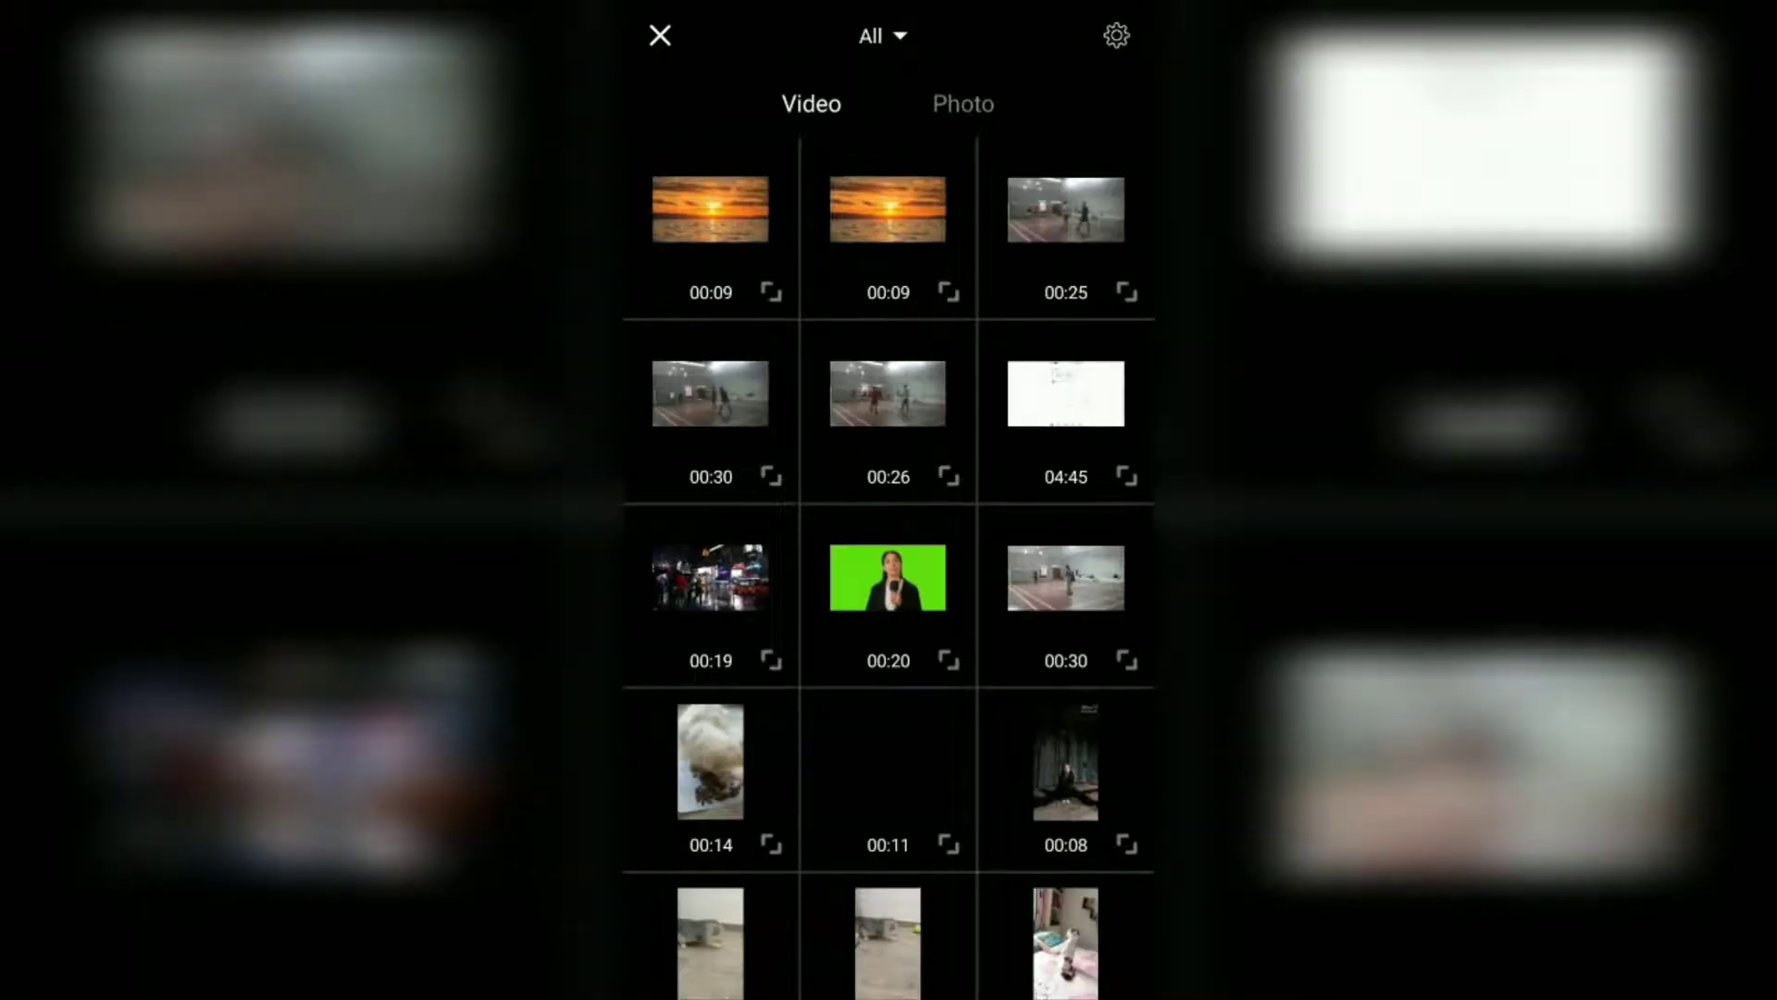
click(882, 35)
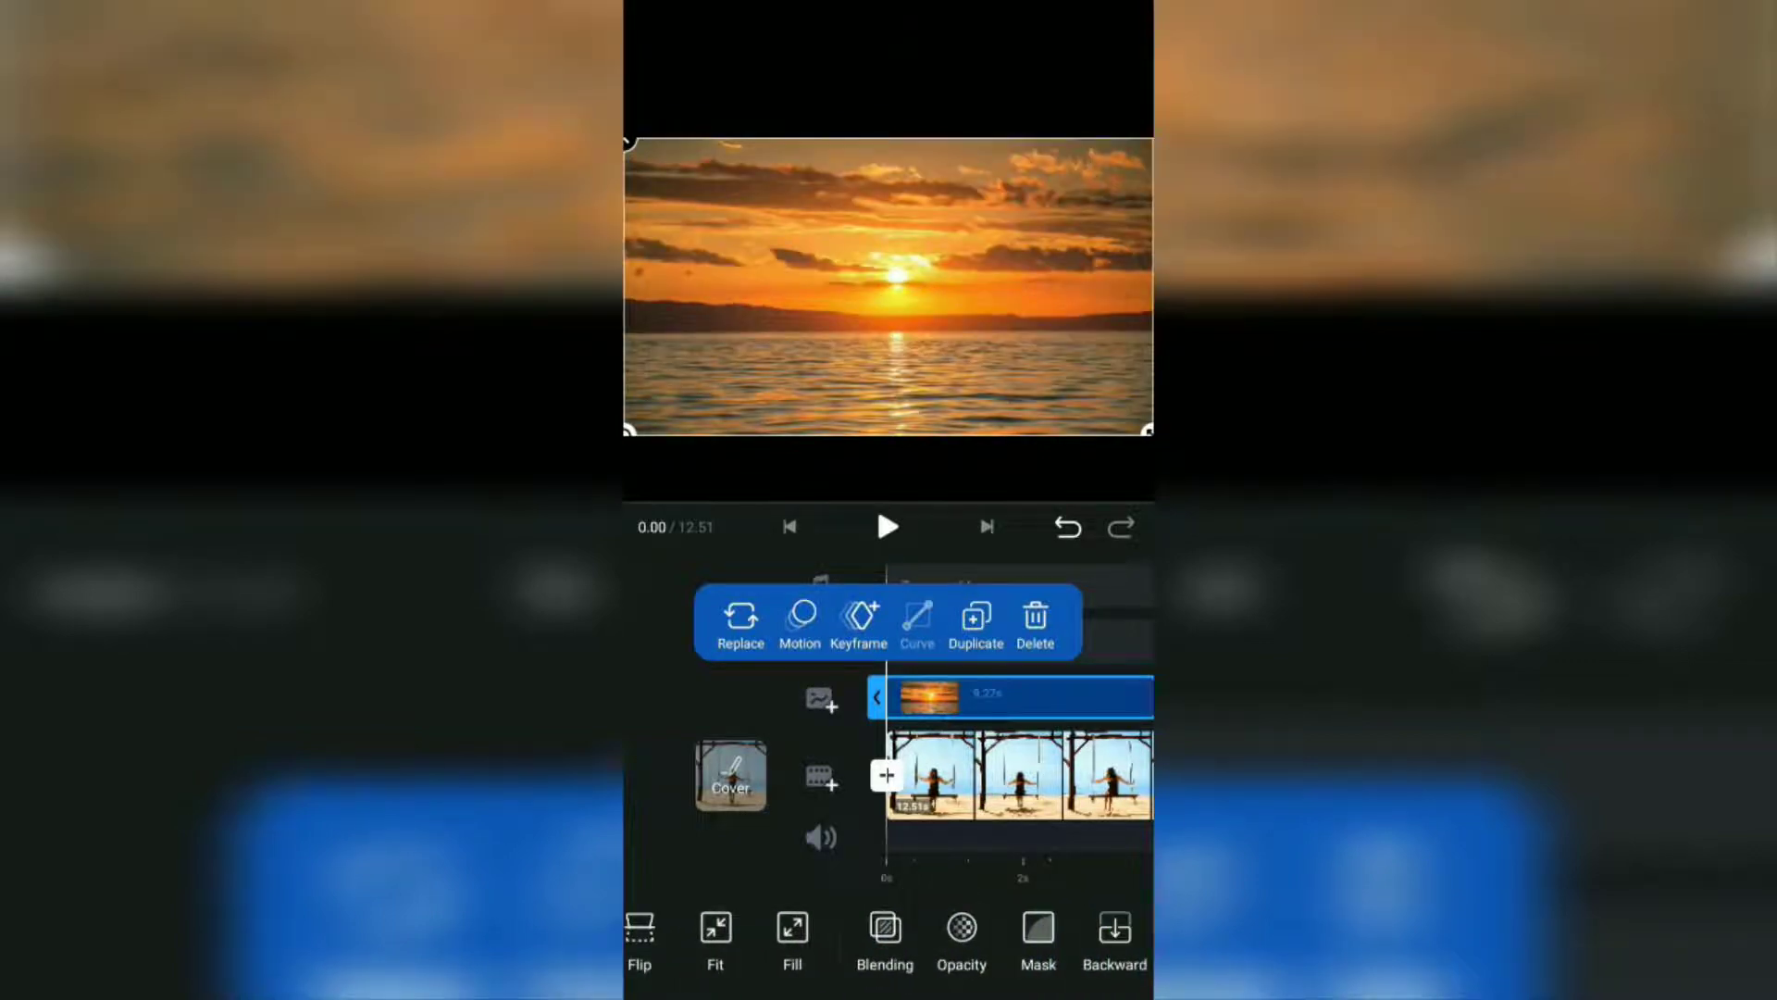
- Apply a linear mask to the sunset overlay, aligning its edge with the horizon
click(1037, 939)
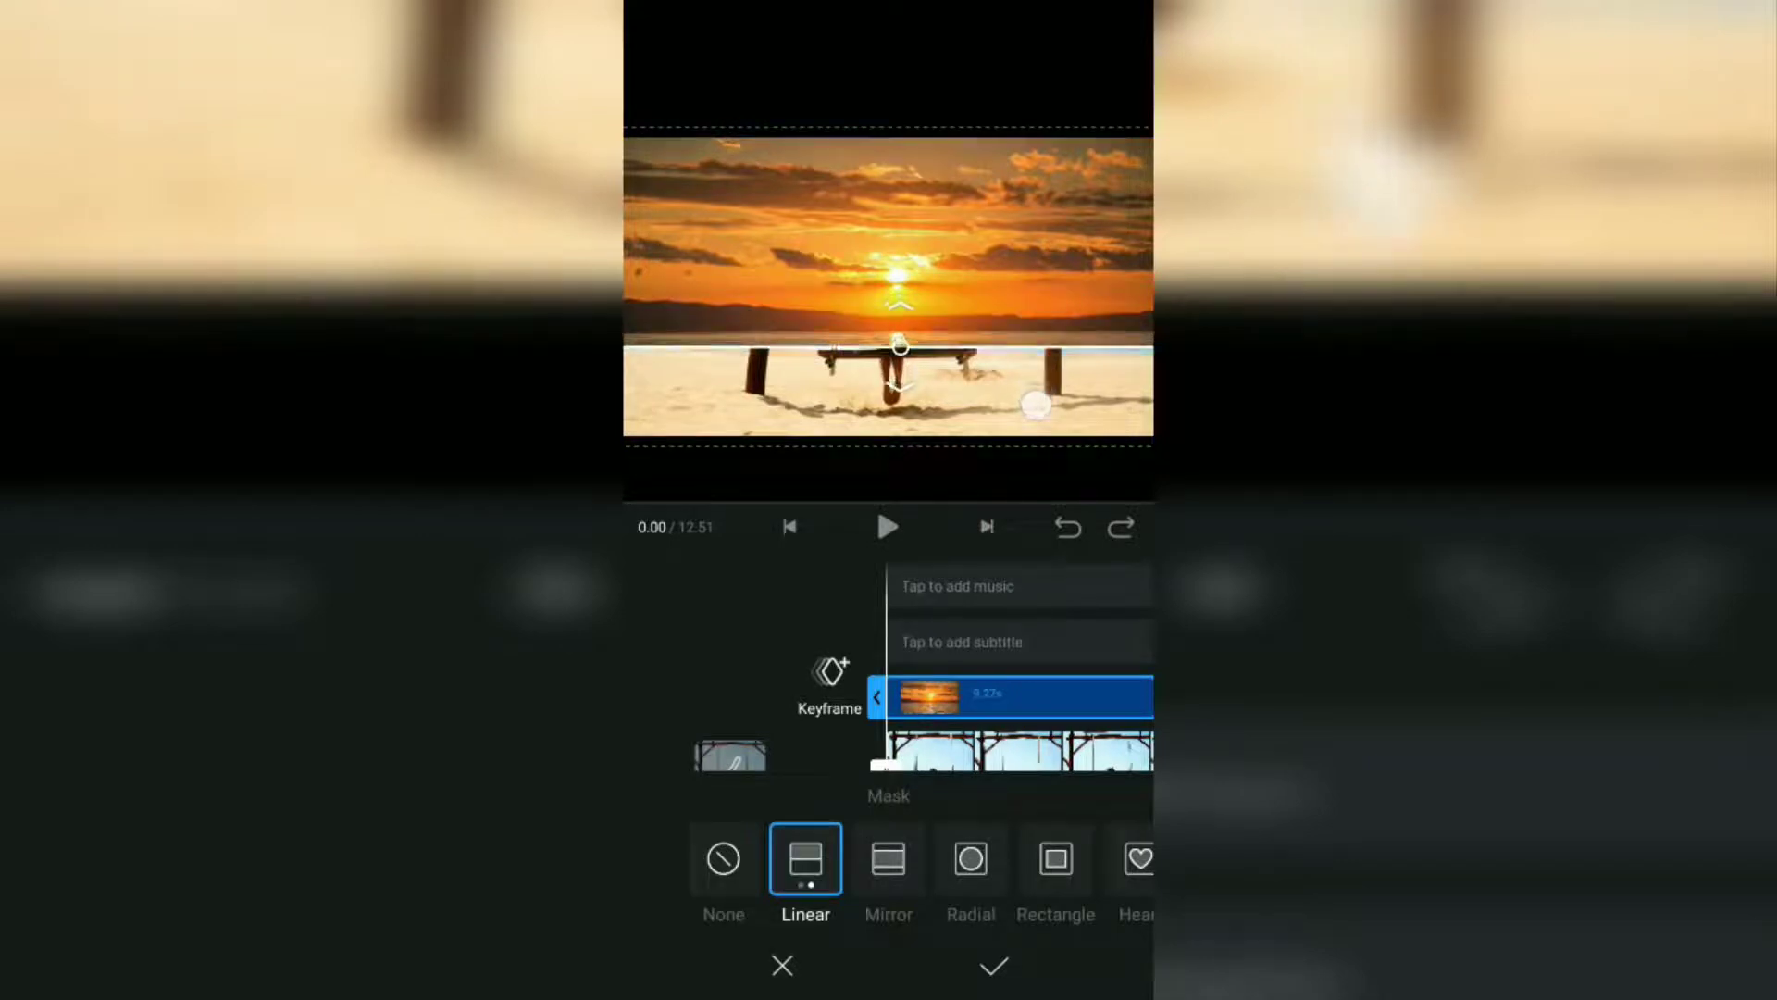
drag(900, 345, 899, 360)
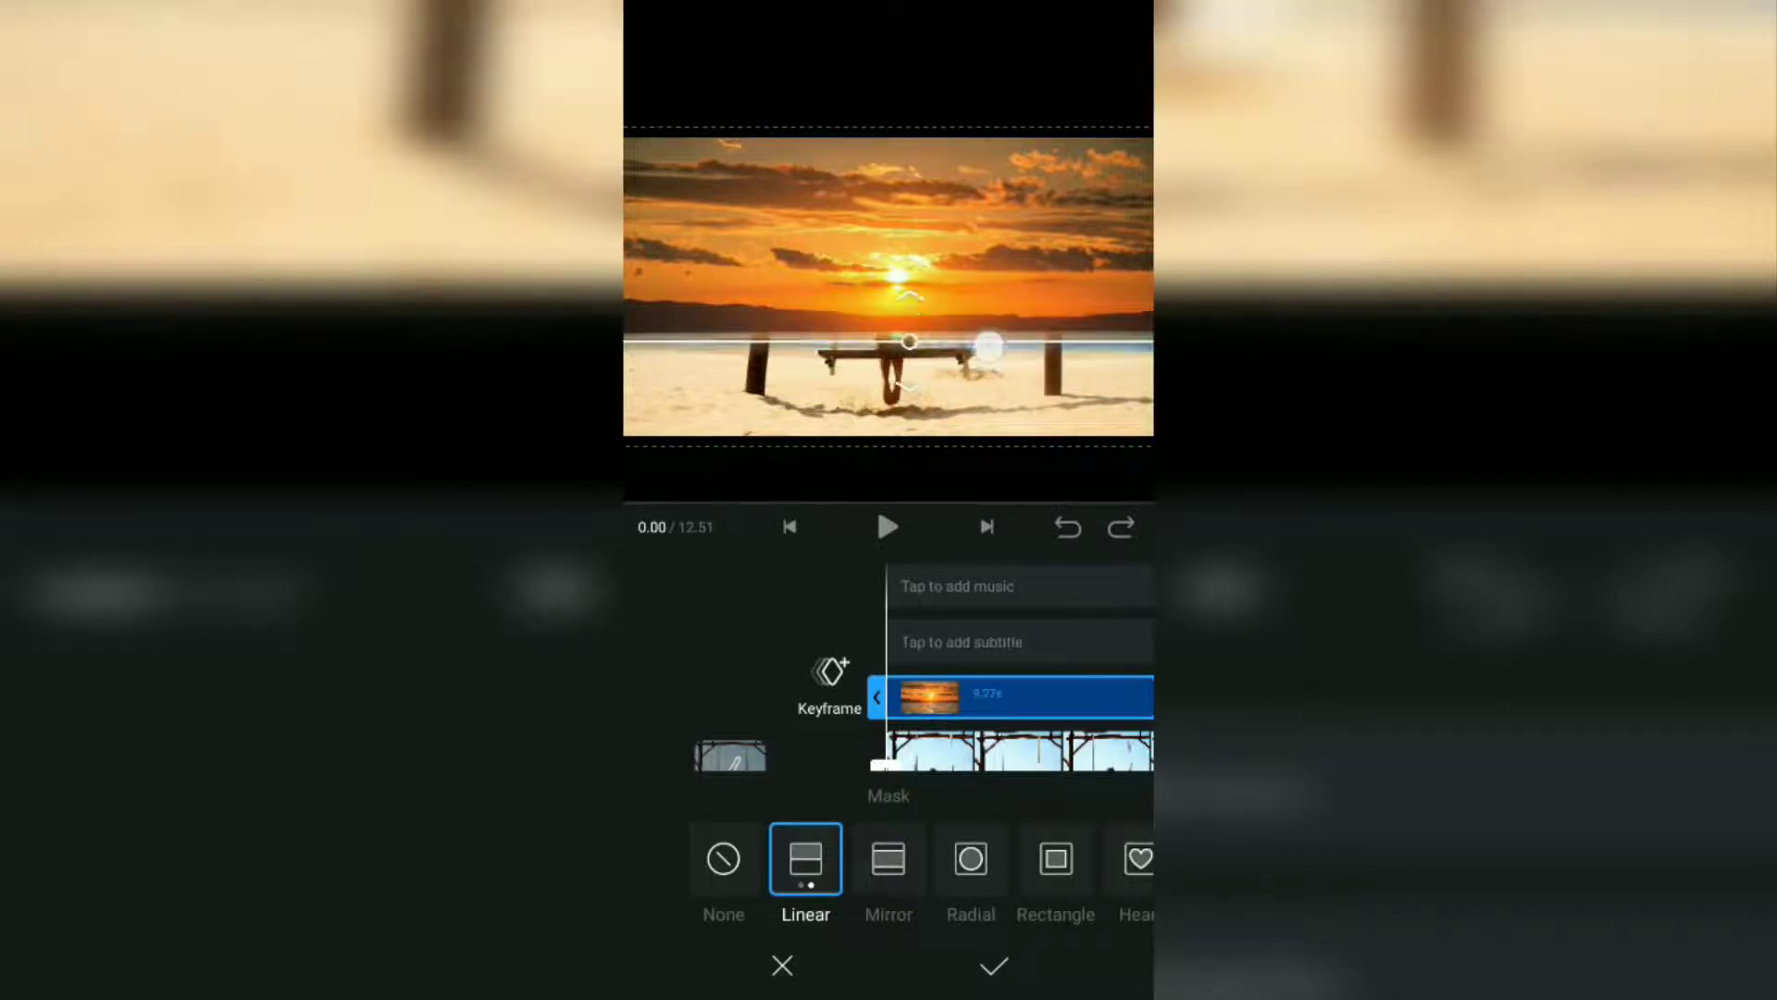
drag(907, 348, 907, 360)
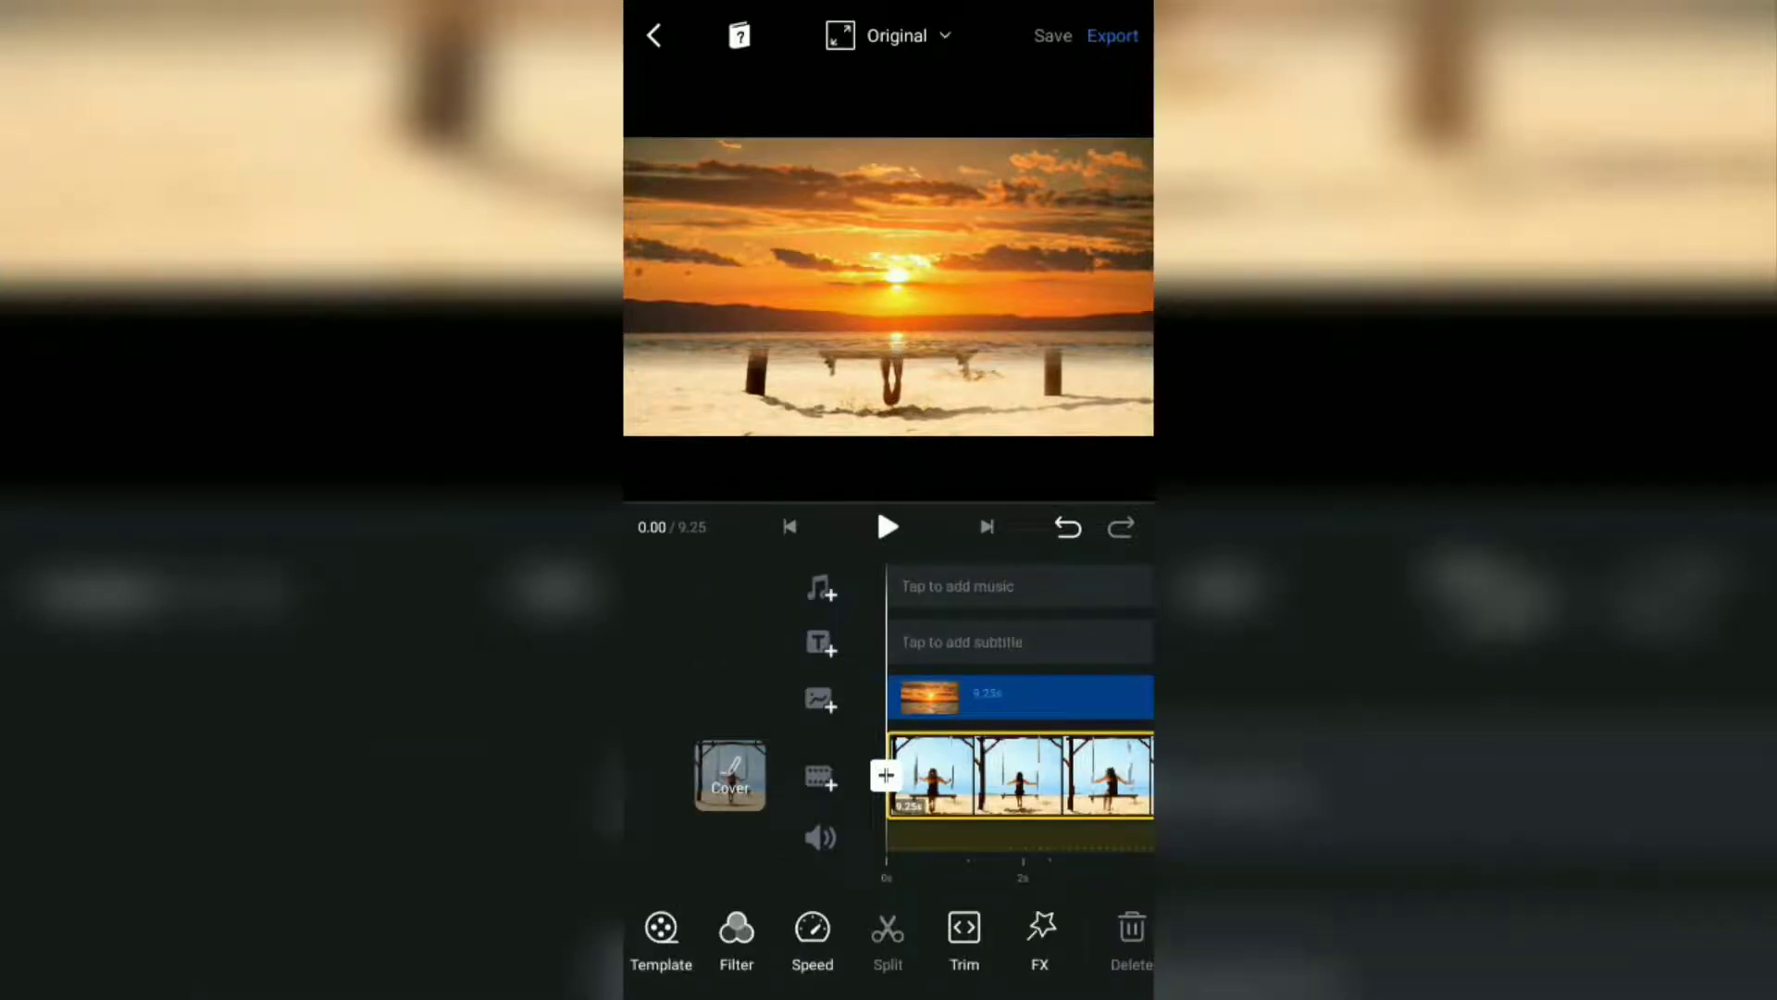
- Add a second copy of the beach swing video as a top overlay layer
click(821, 698)
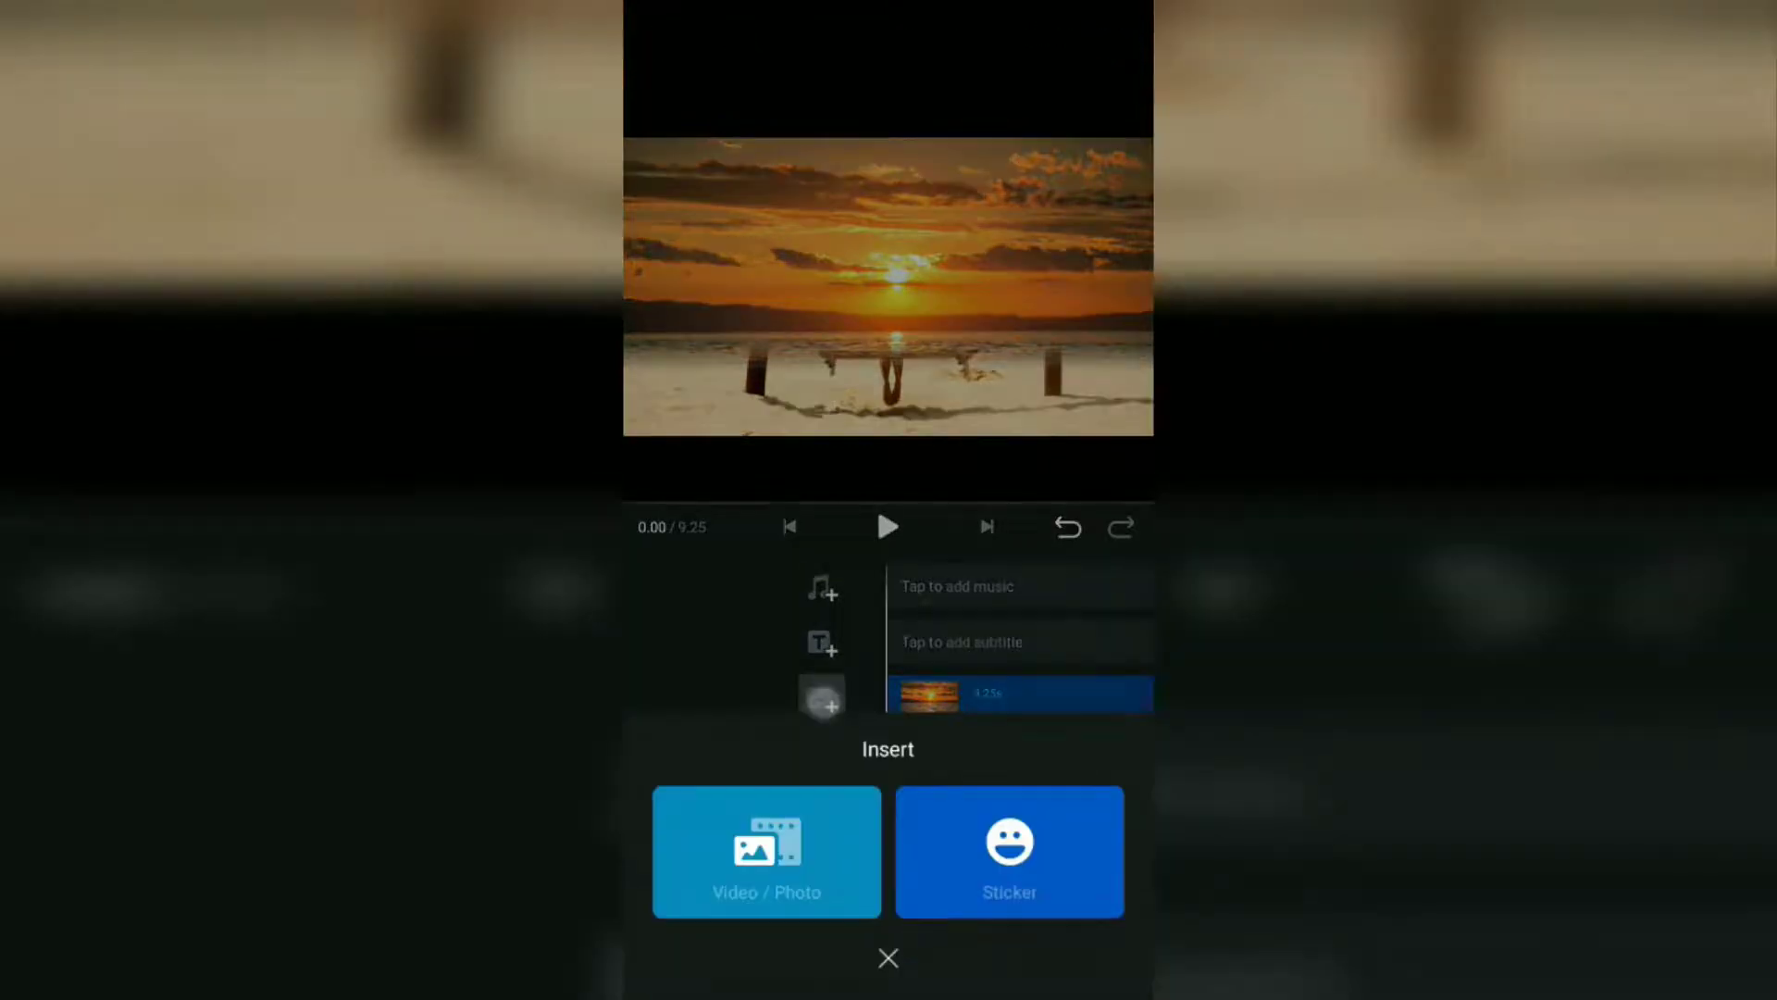
click(765, 852)
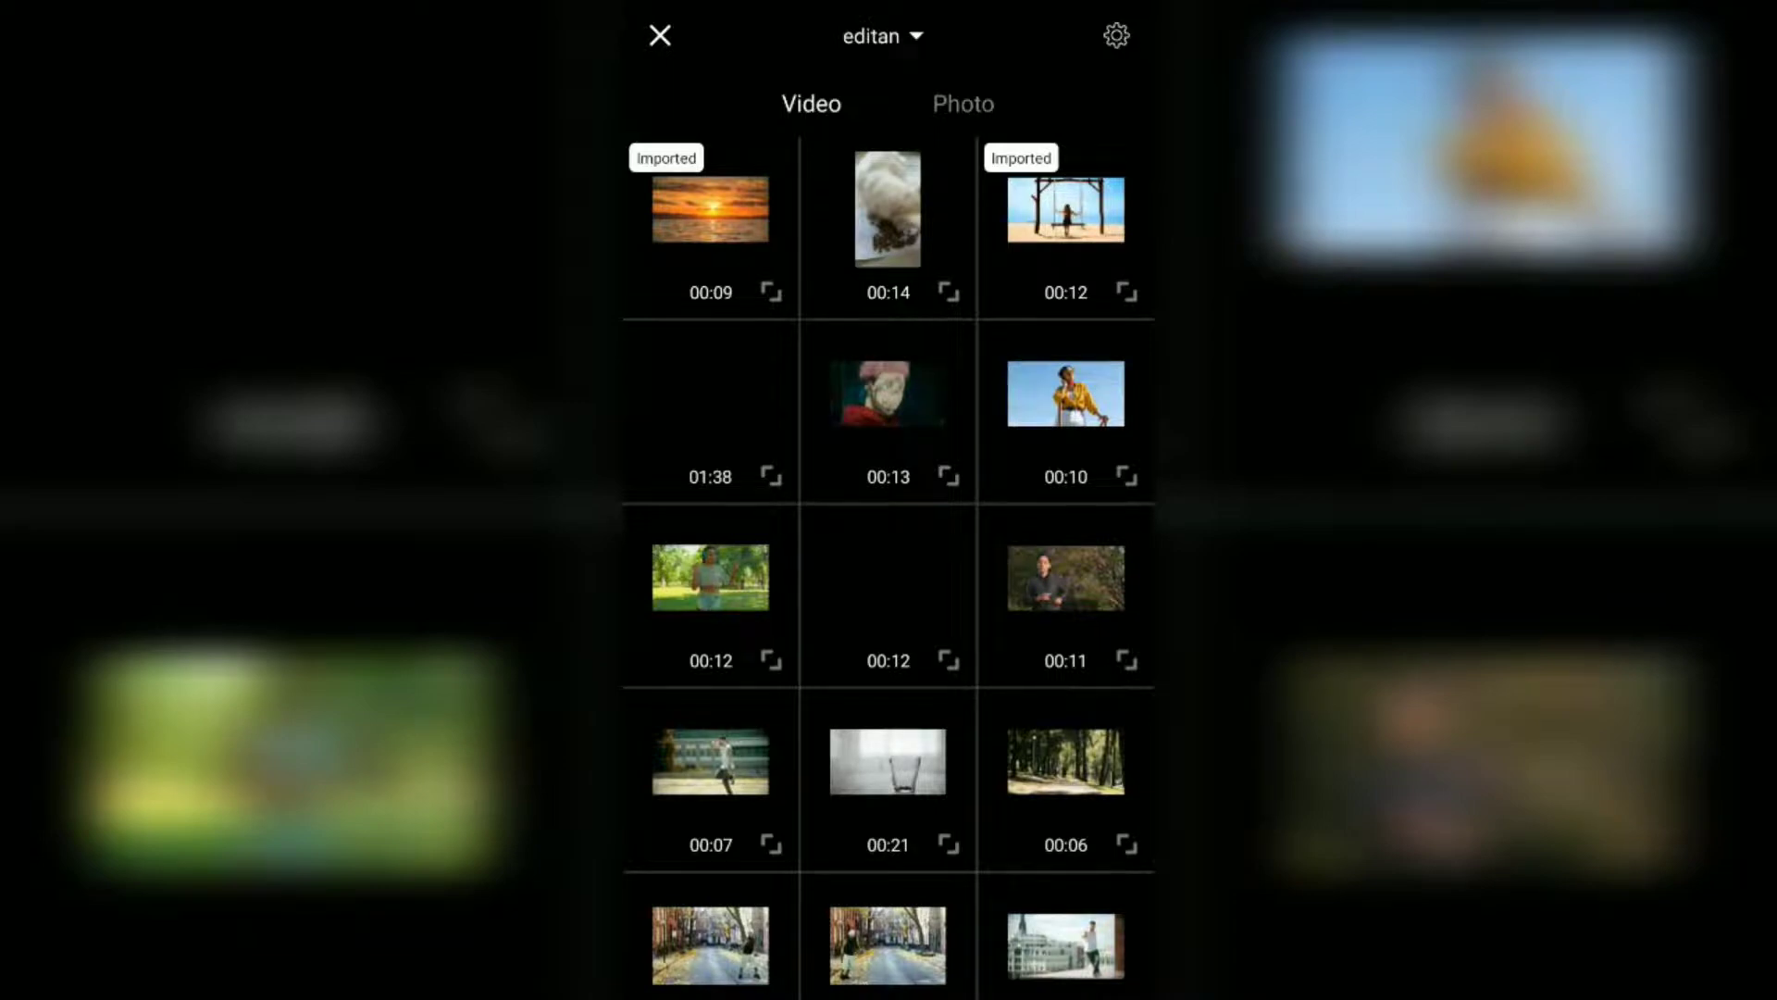
click(1064, 207)
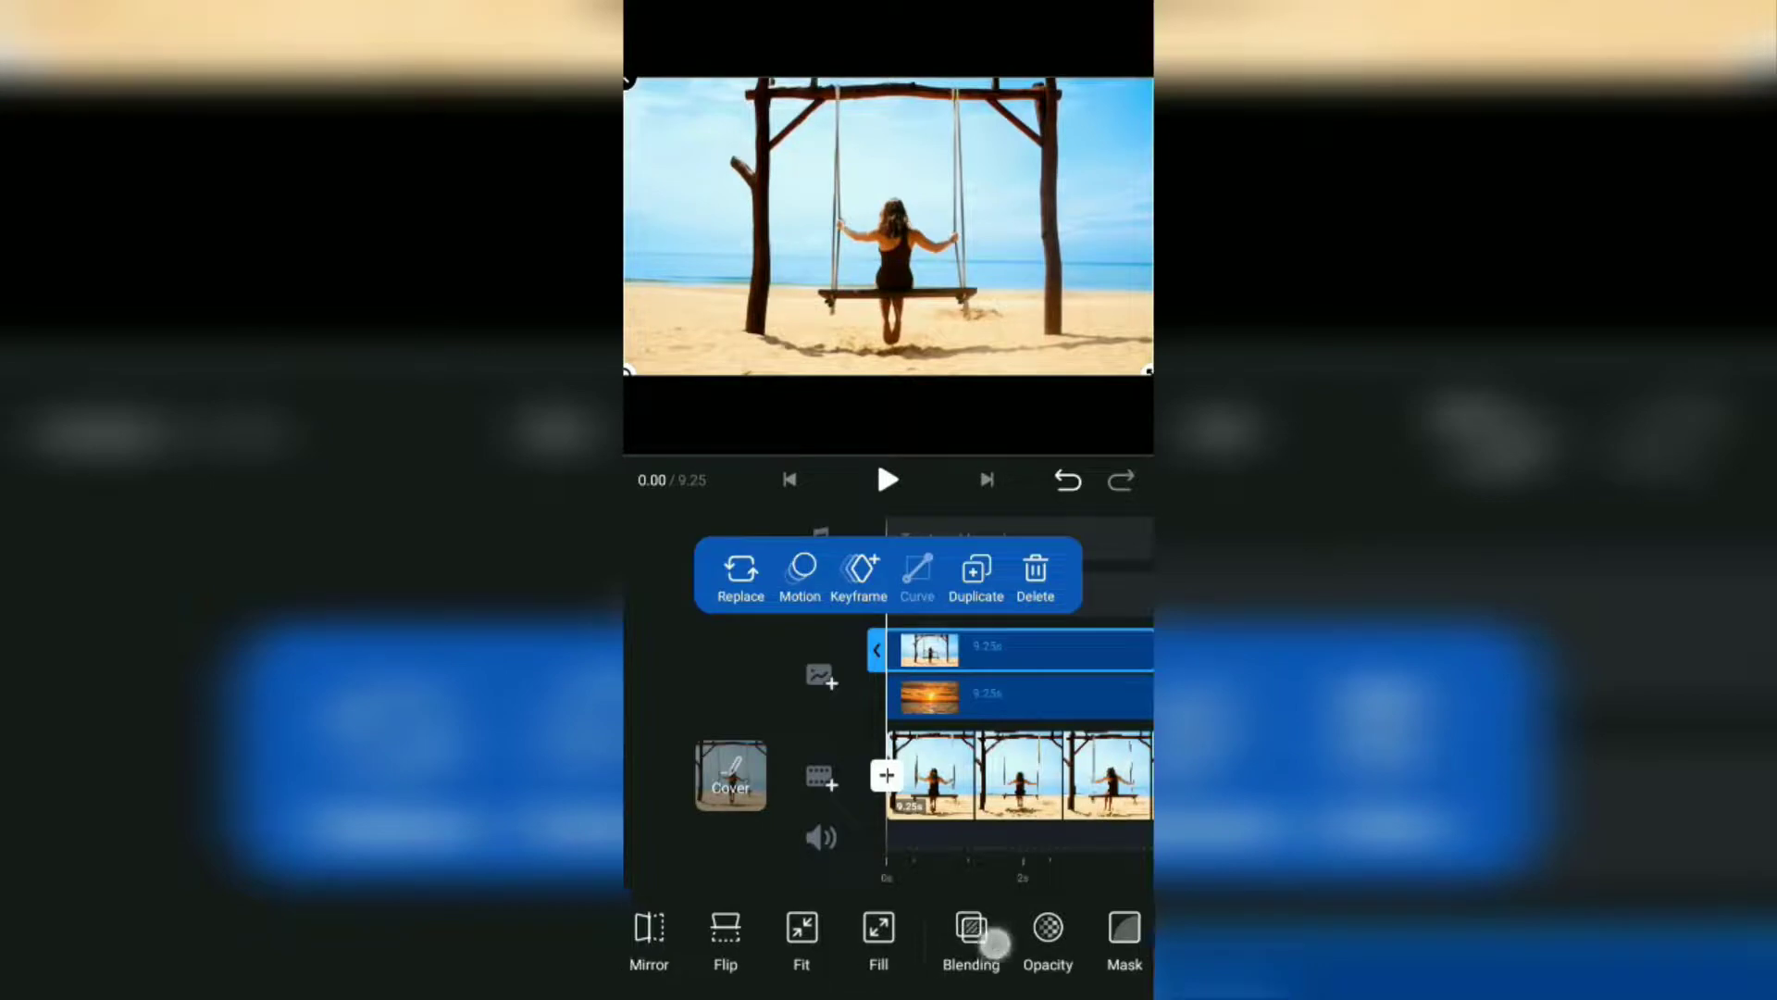
- Sample the blue sky colour with the chroma key picker on the top swing layer
scroll(left, 3)
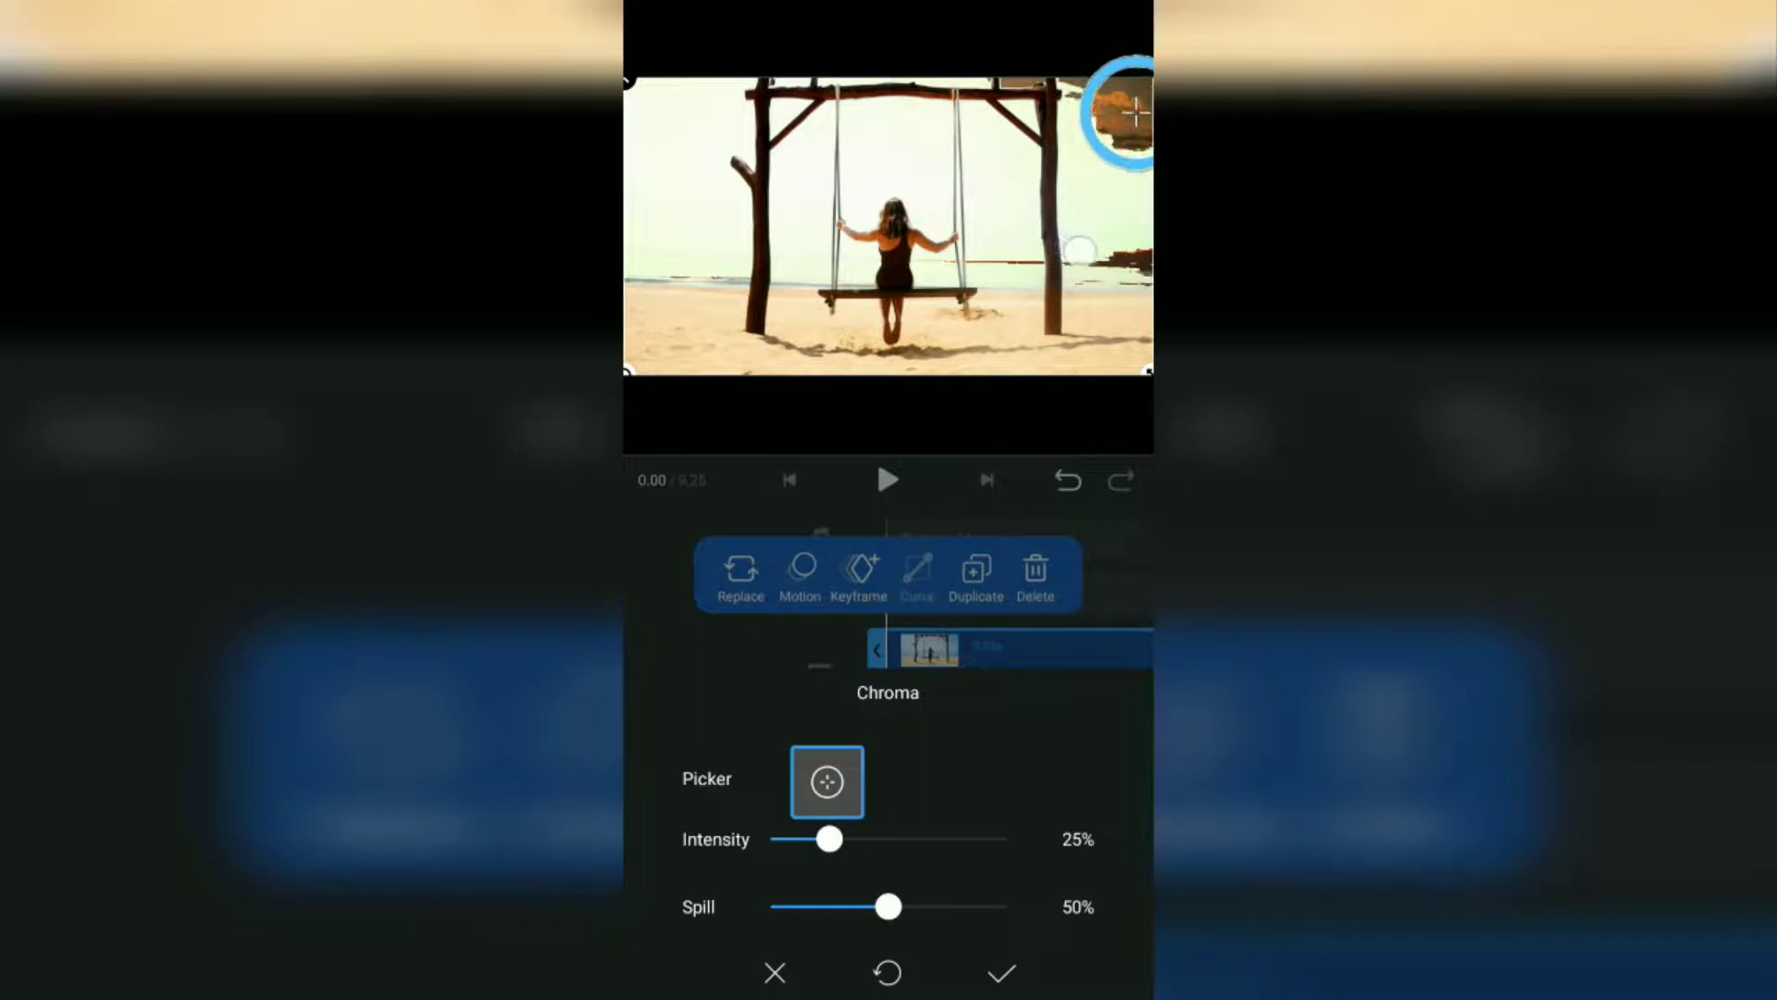
drag(1122, 125, 1086, 179)
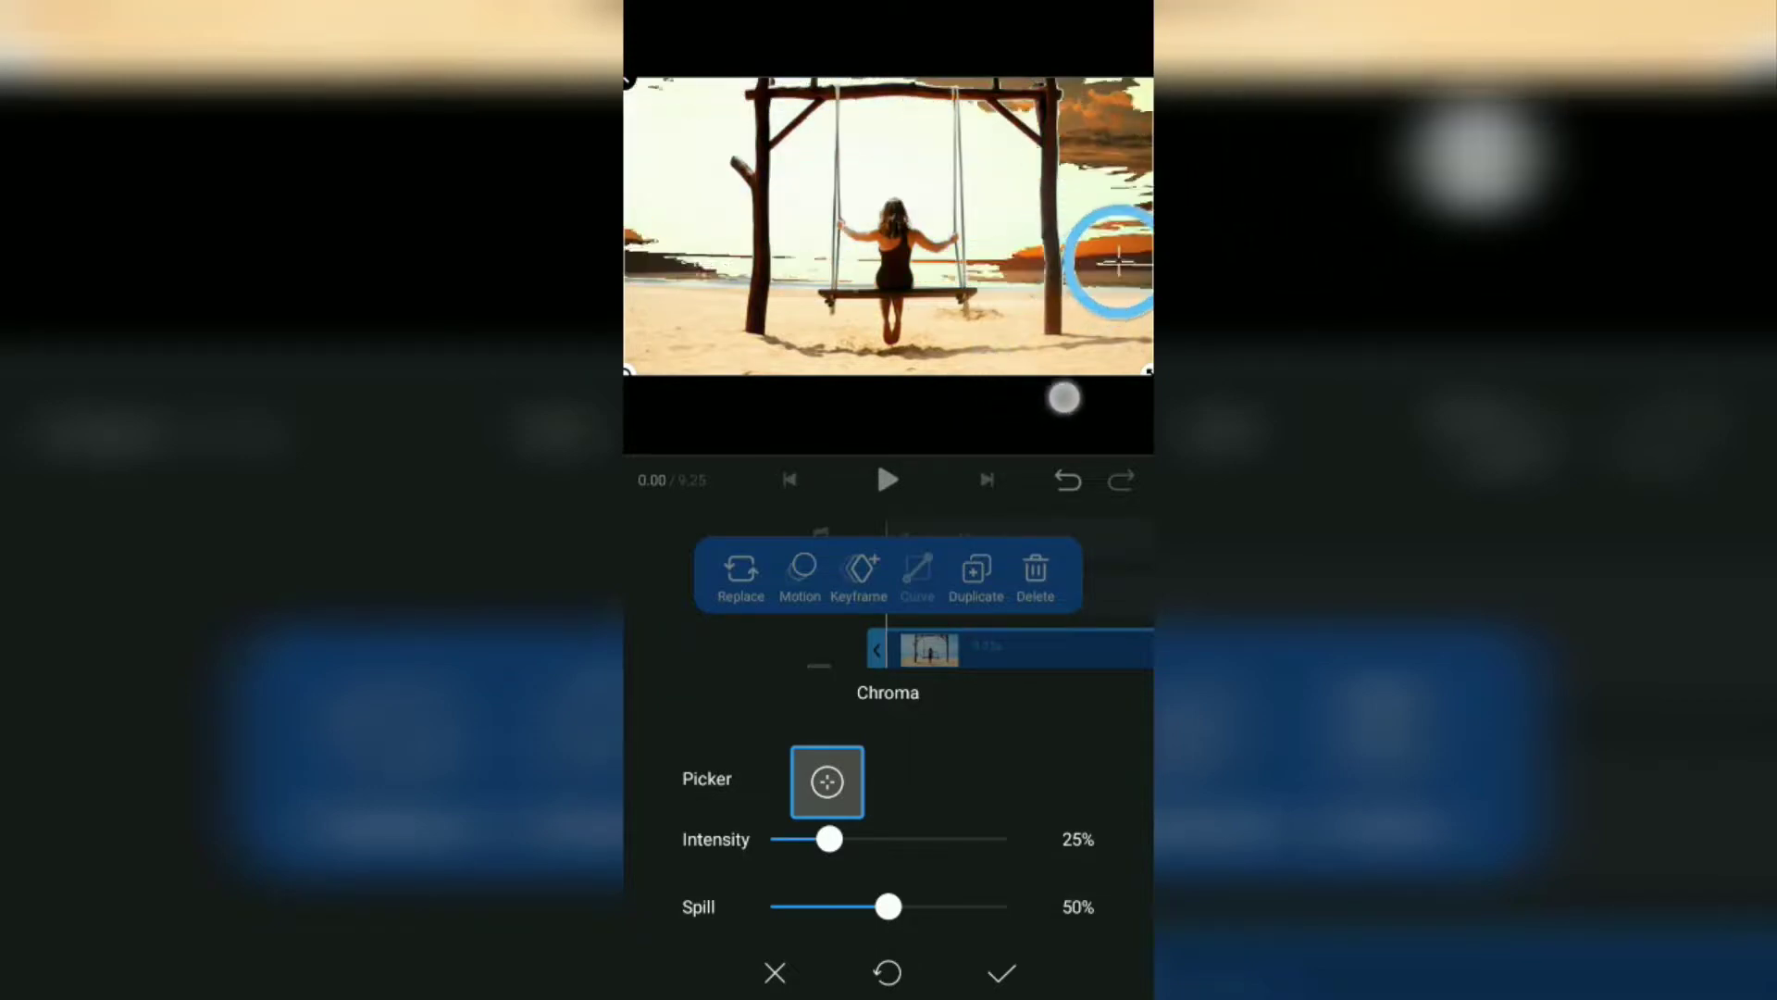
drag(1111, 261, 1099, 204)
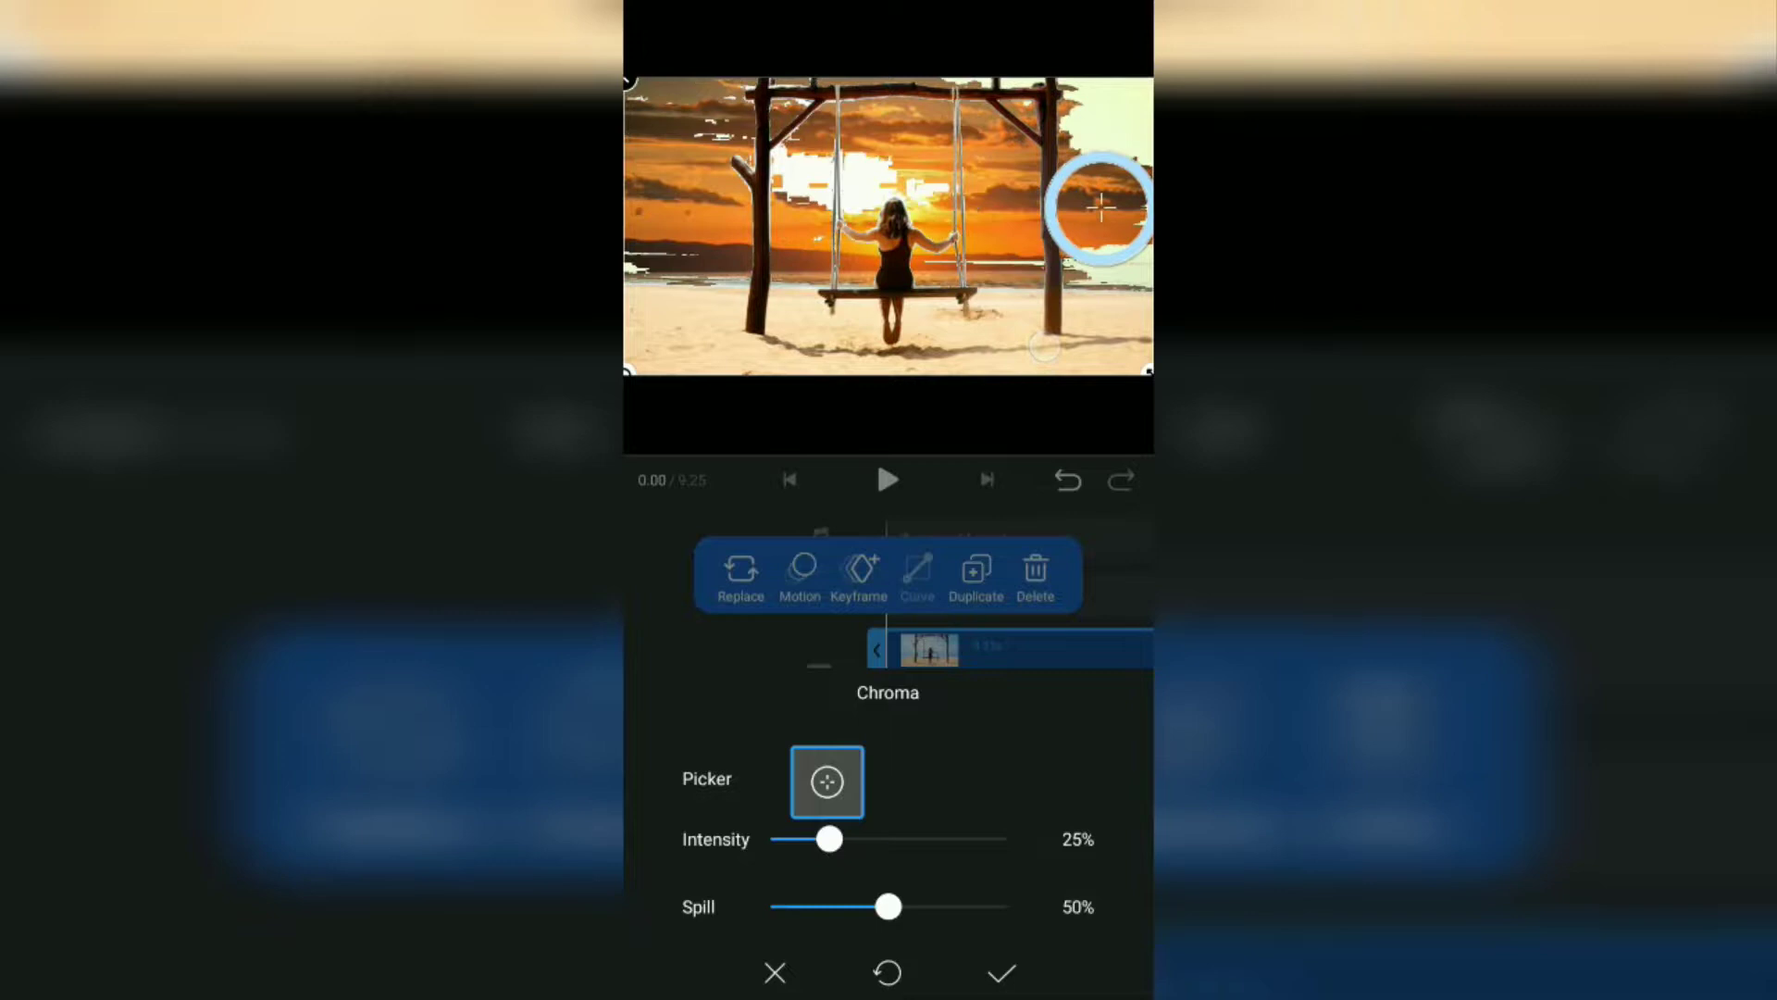
- Set chroma key Intensity to 100% and Spill to 90%
drag(825, 839, 873, 839)
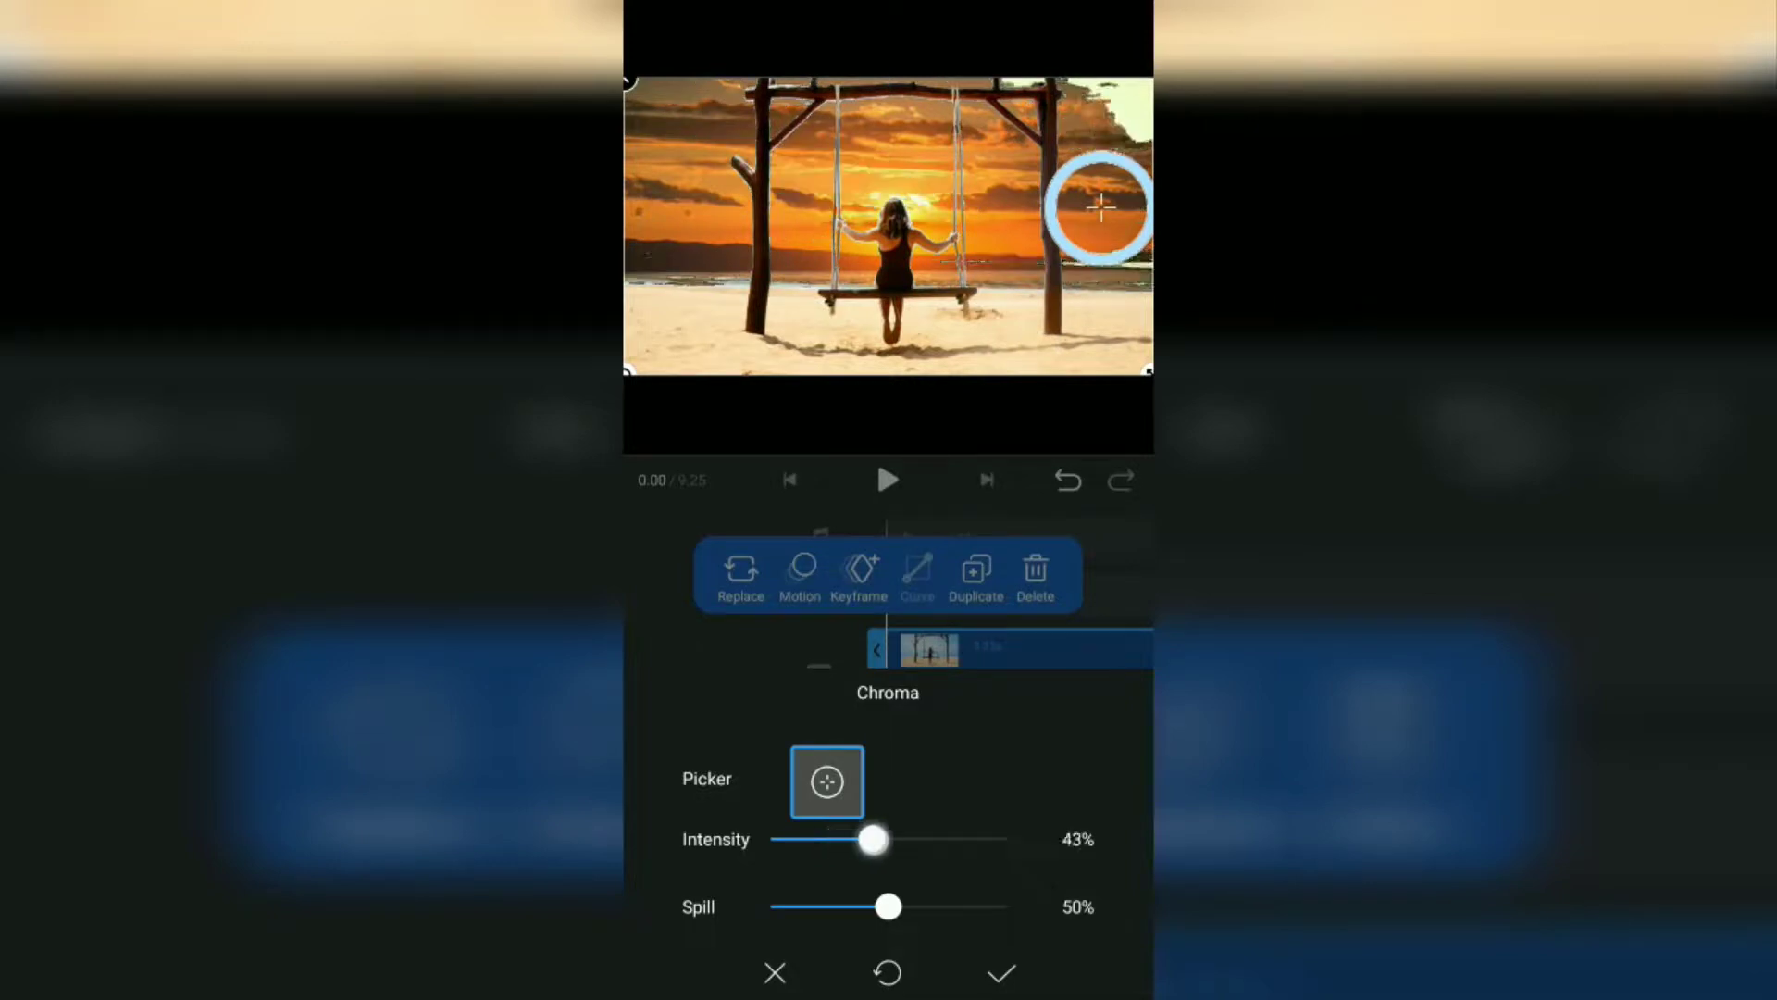
drag(873, 838, 984, 835)
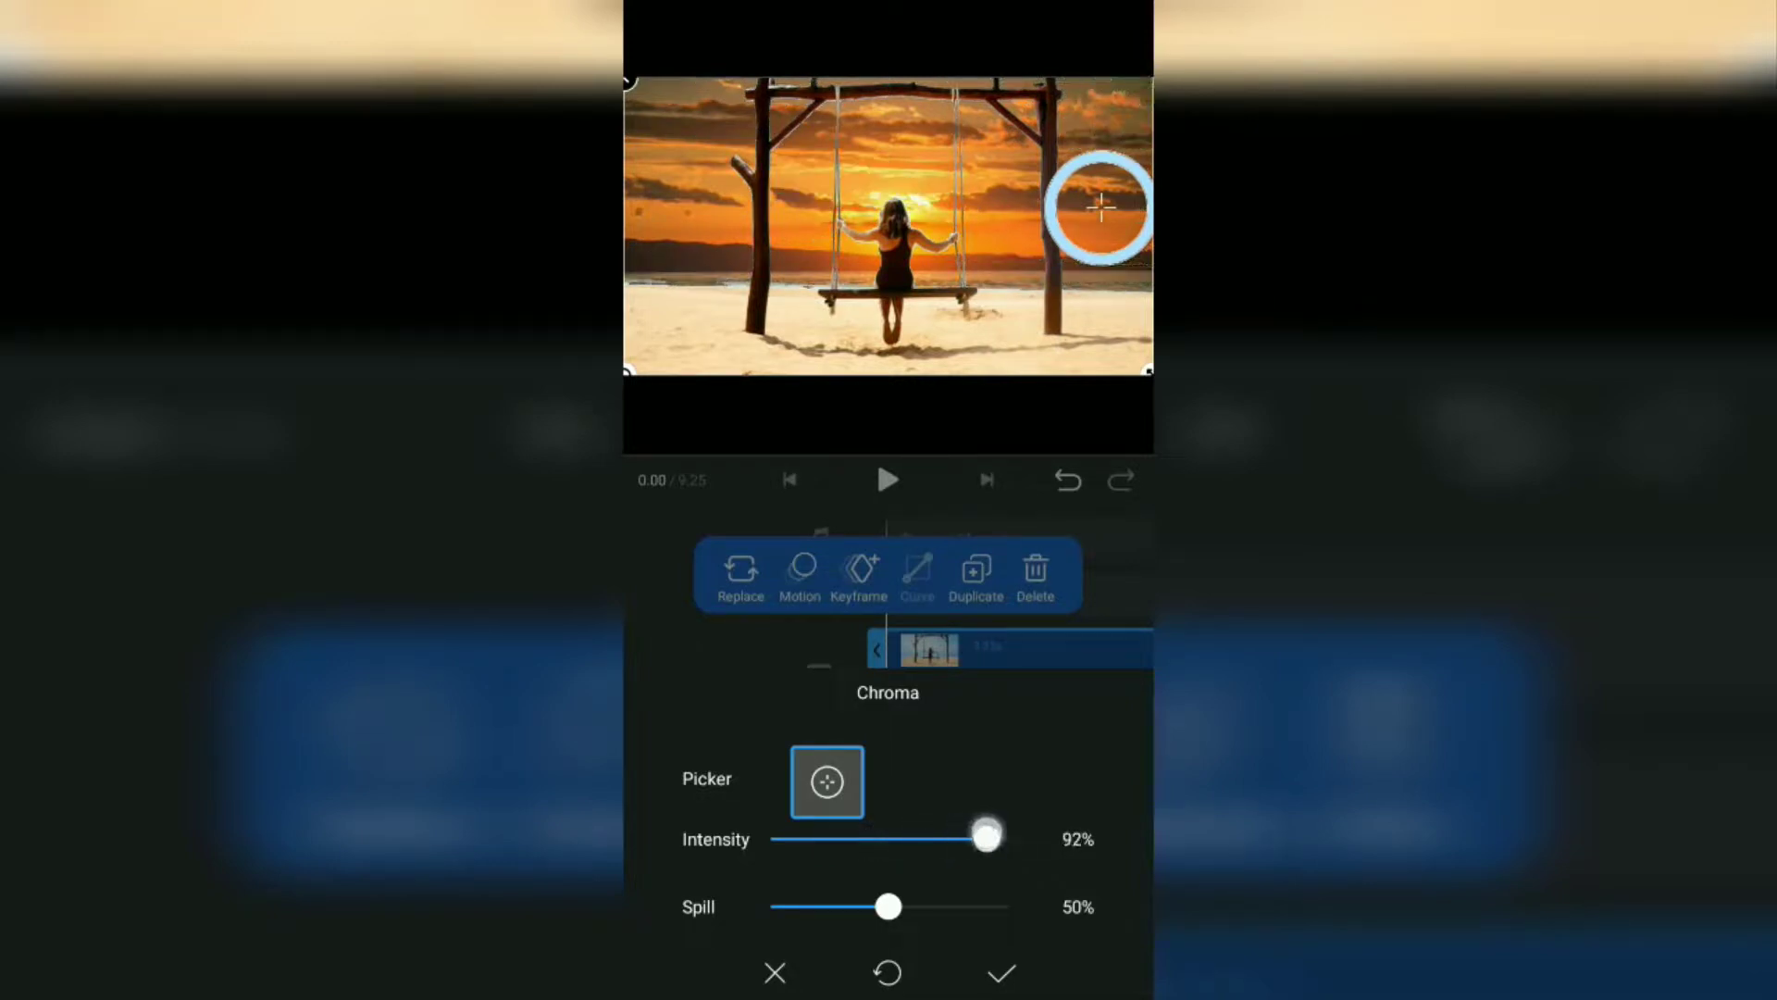
drag(980, 835, 1005, 838)
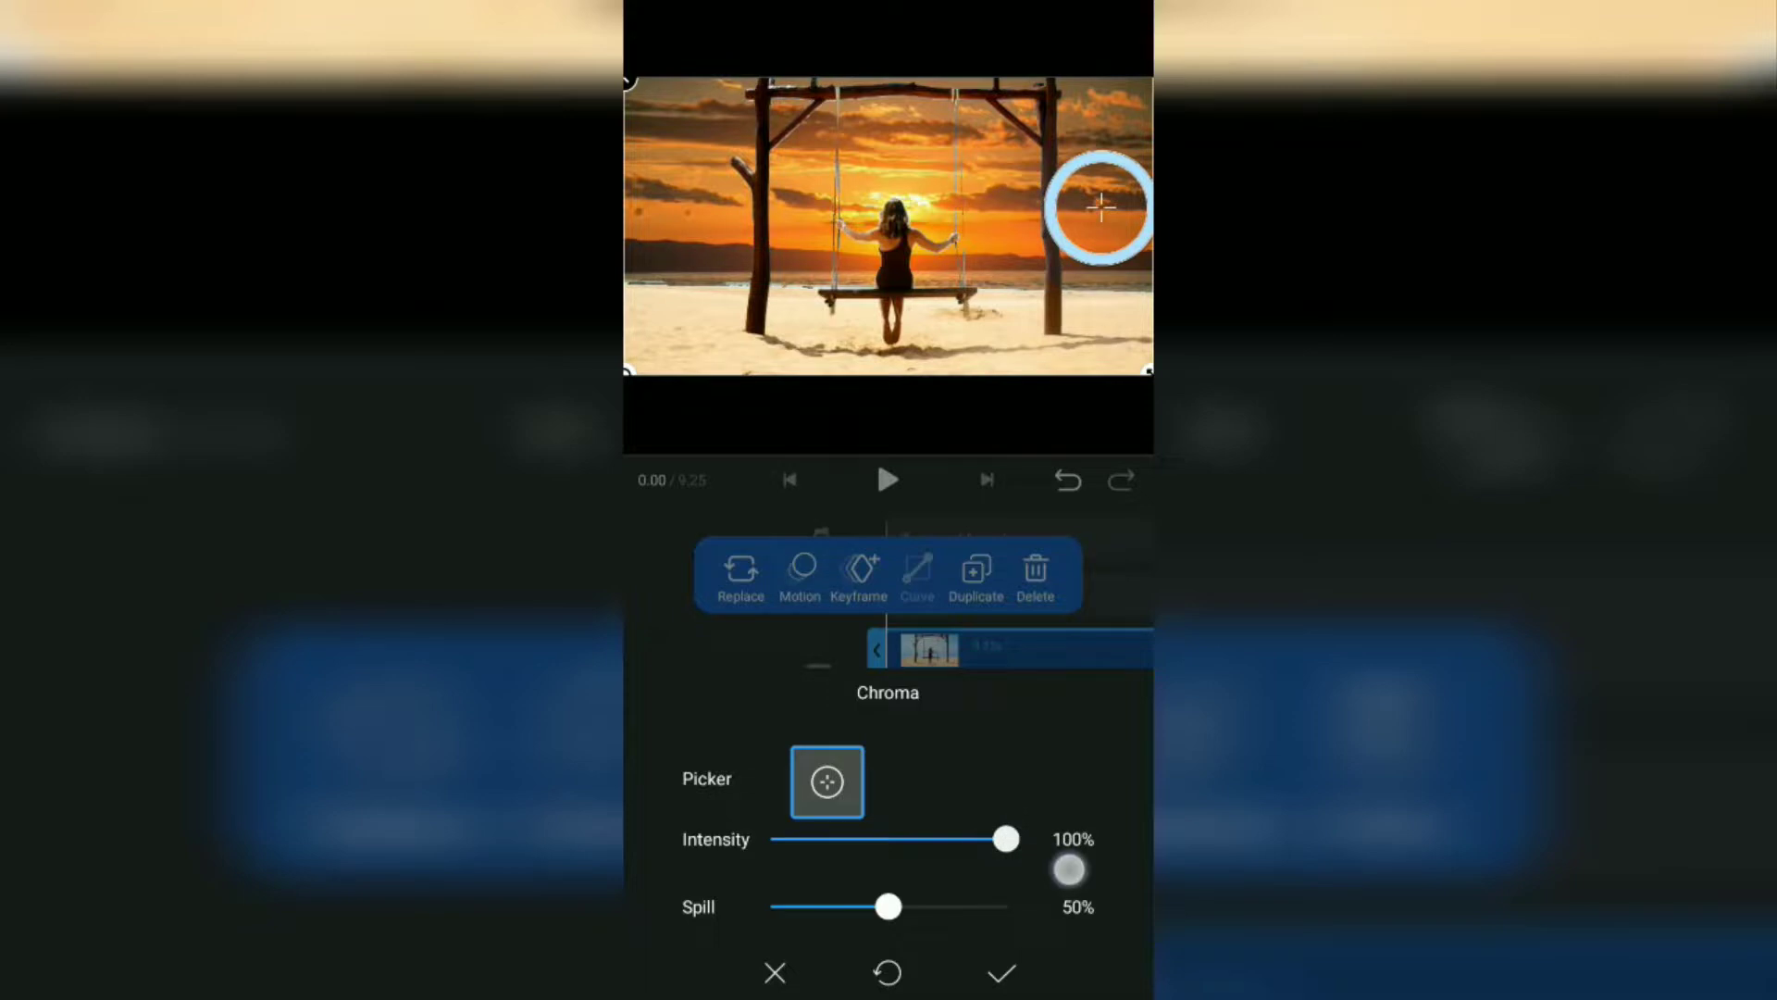
drag(888, 906, 978, 905)
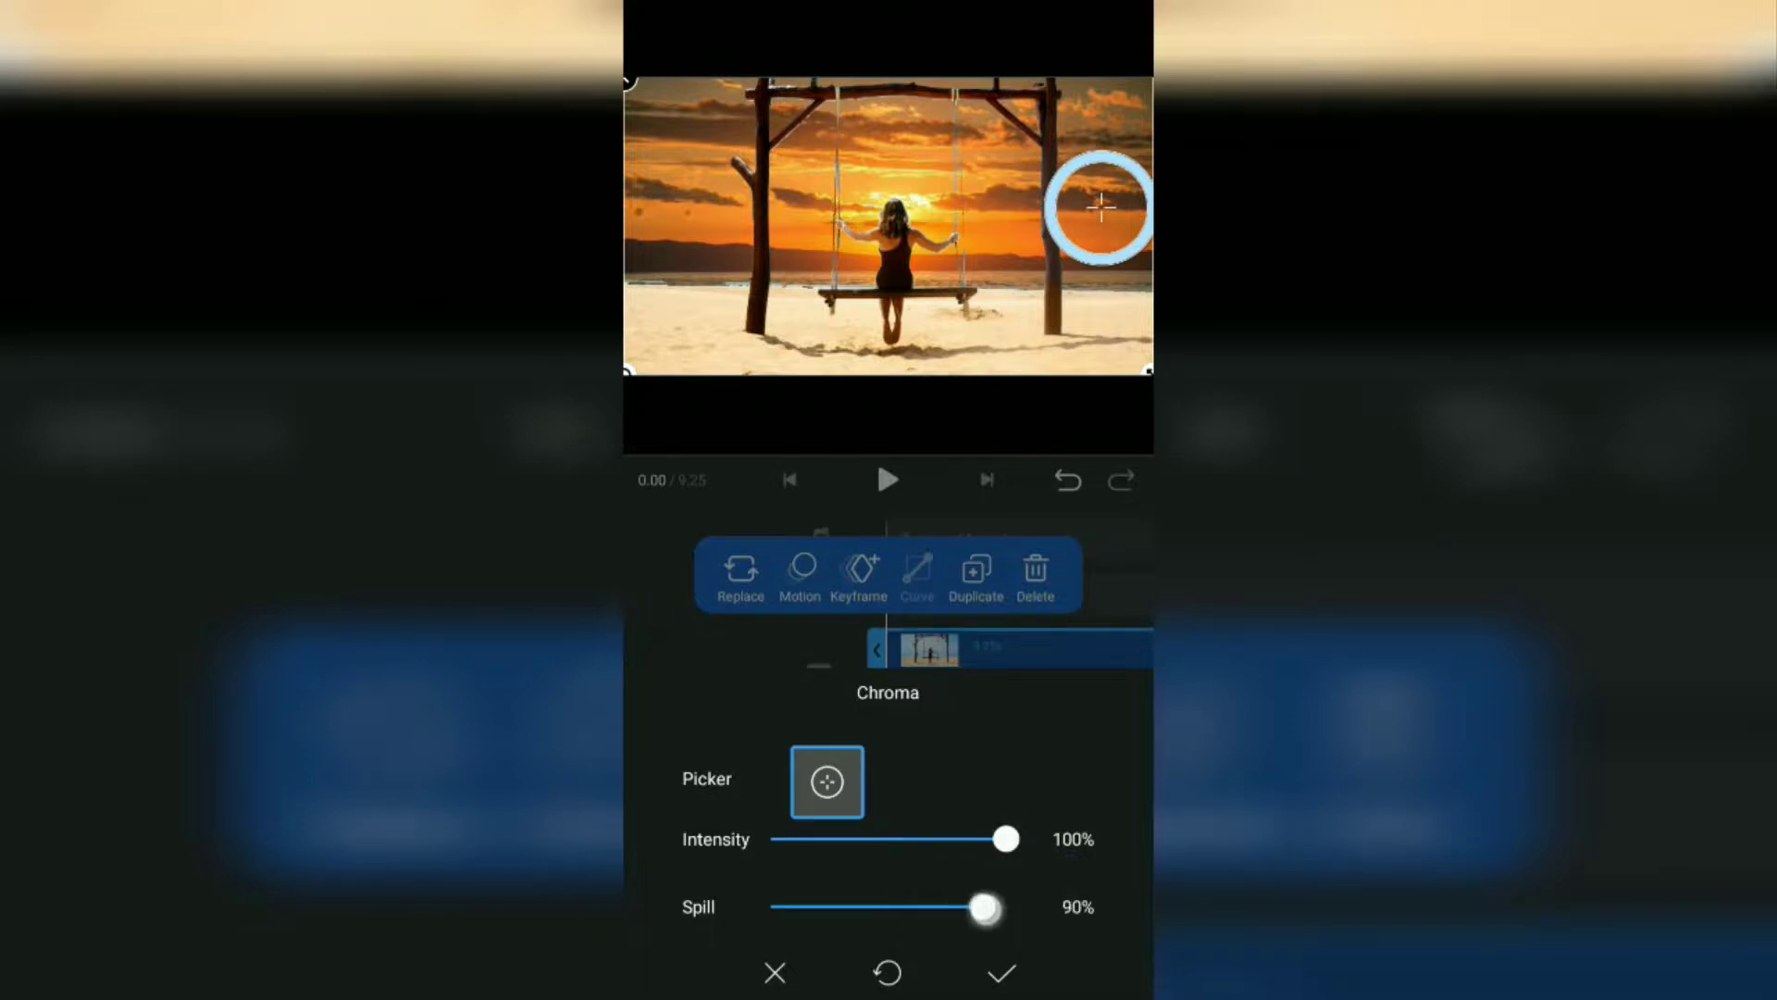
drag(978, 907, 1015, 907)
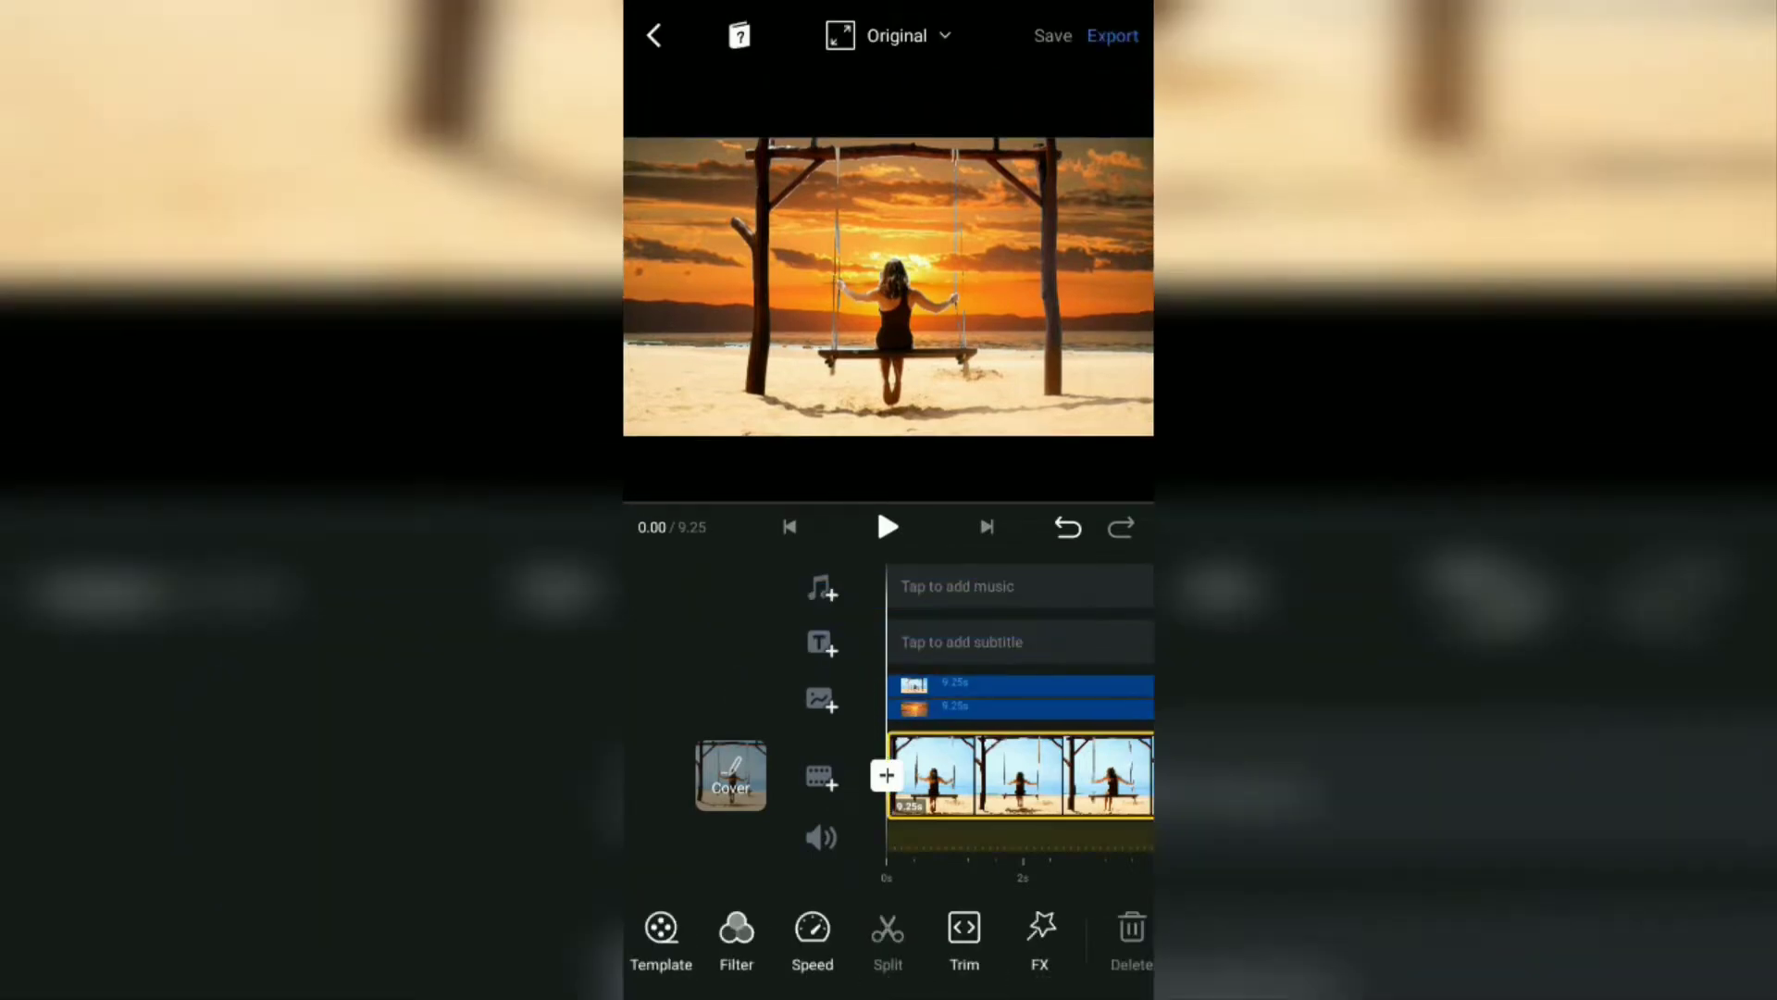
- Play back the composited swing video against the sunset sky
click(887, 526)
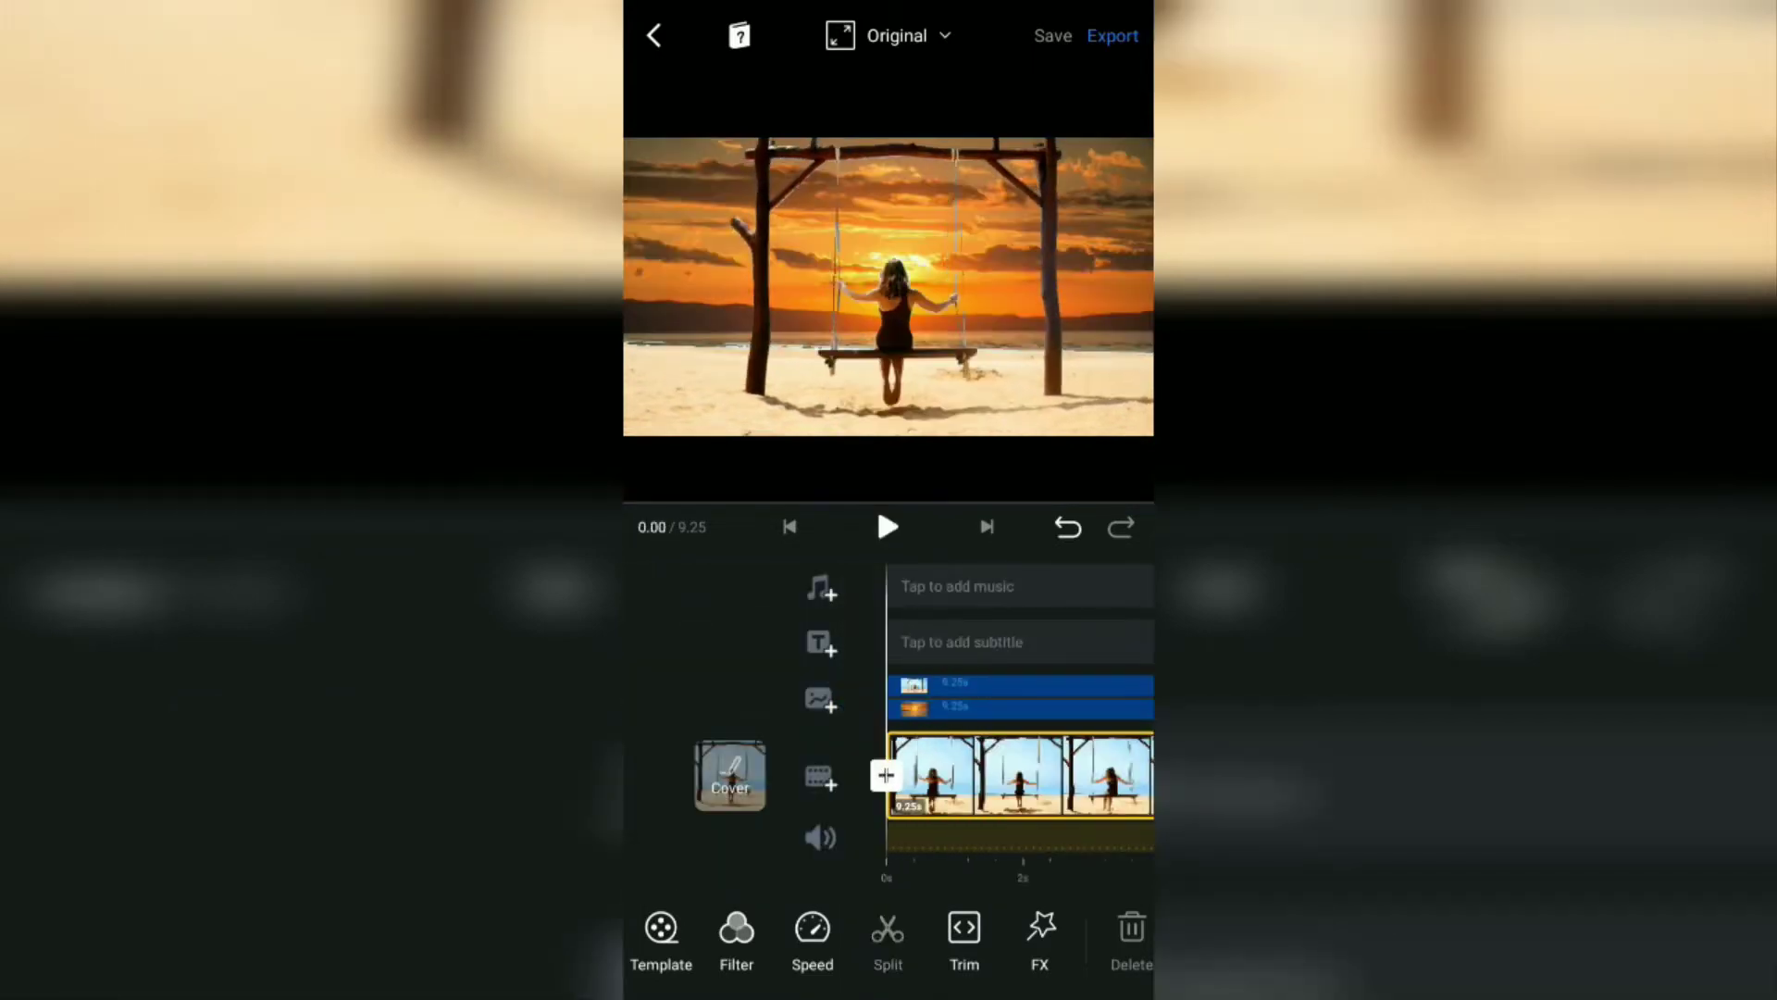
click(887, 526)
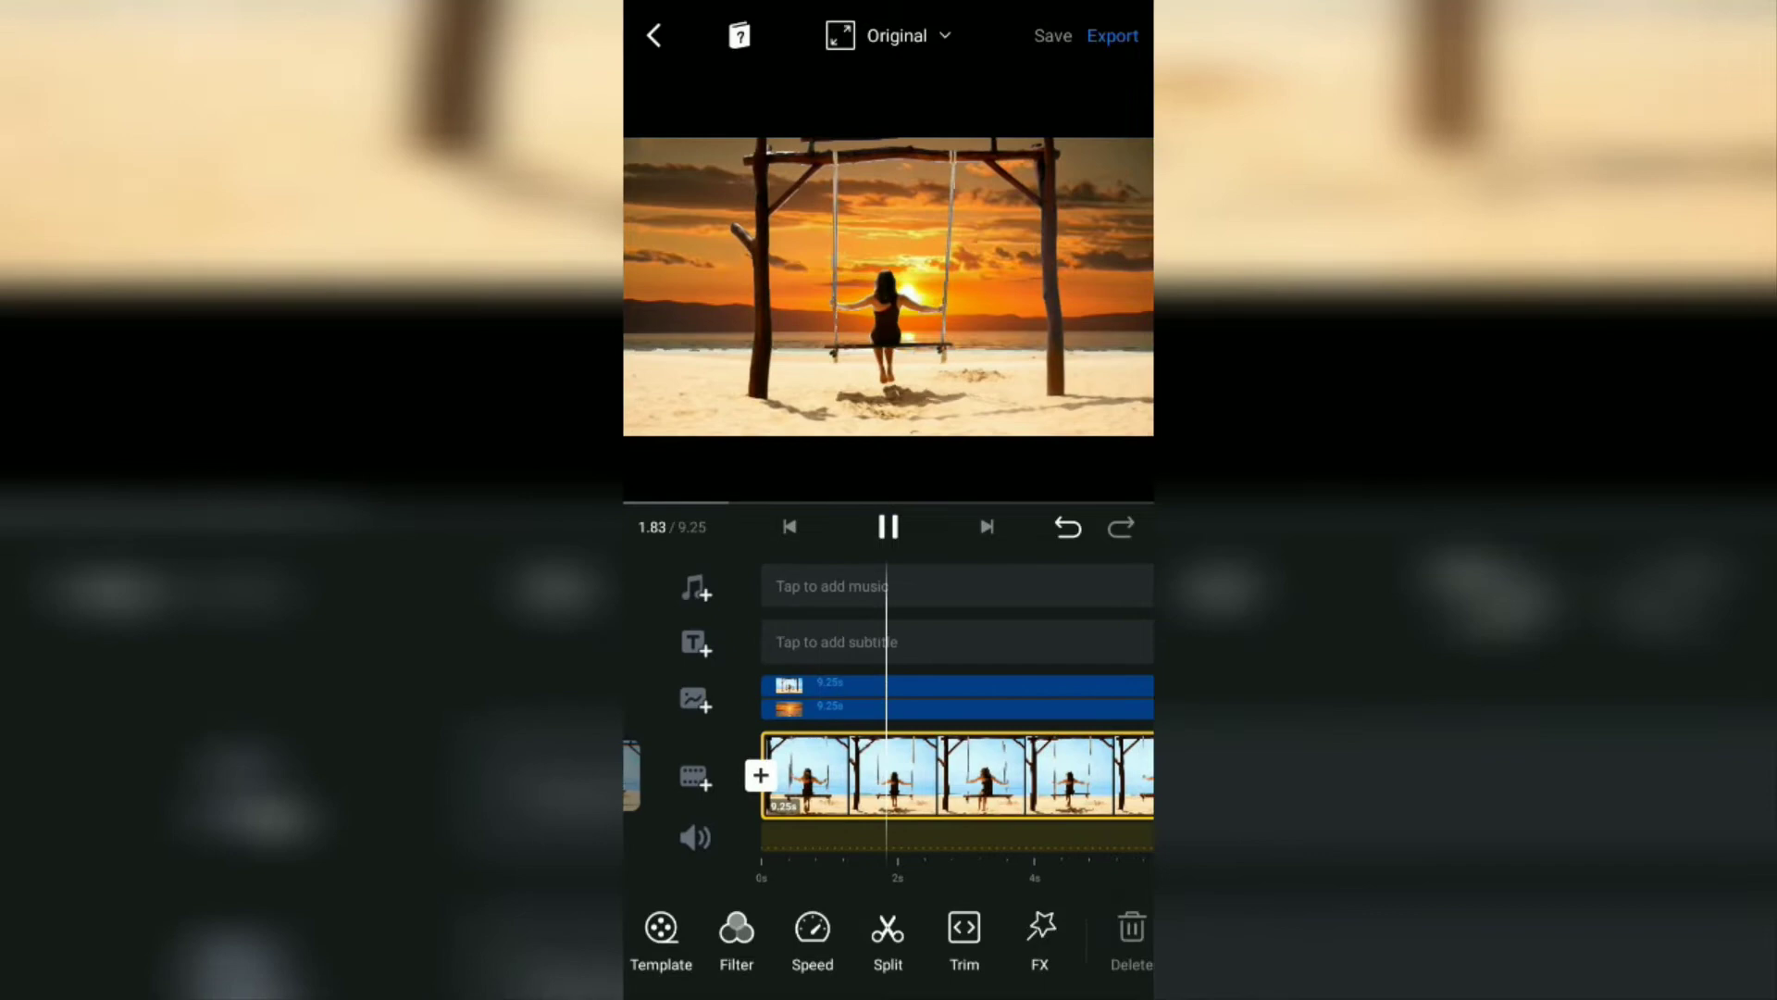